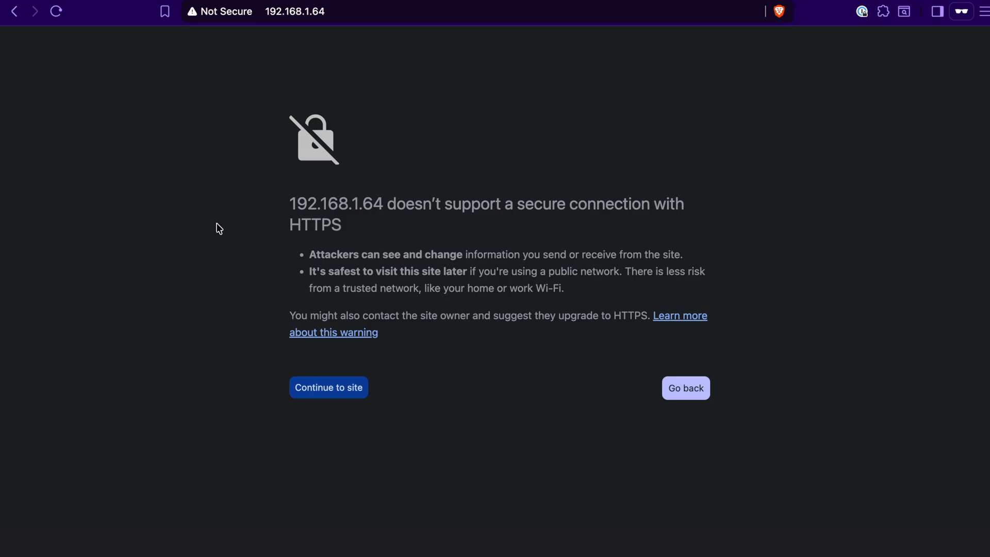
pyautogui.moveTo(502, 225)
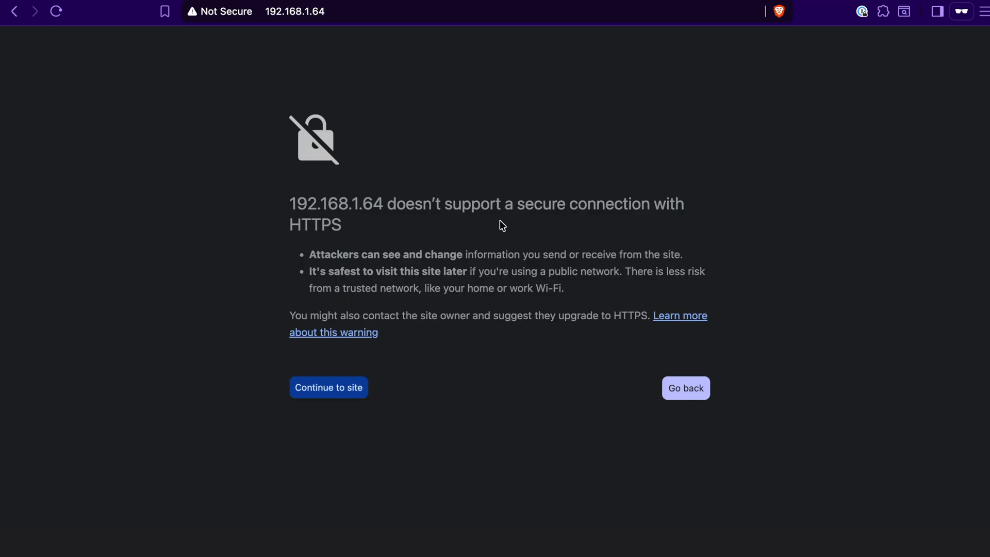
pyautogui.moveTo(328, 388)
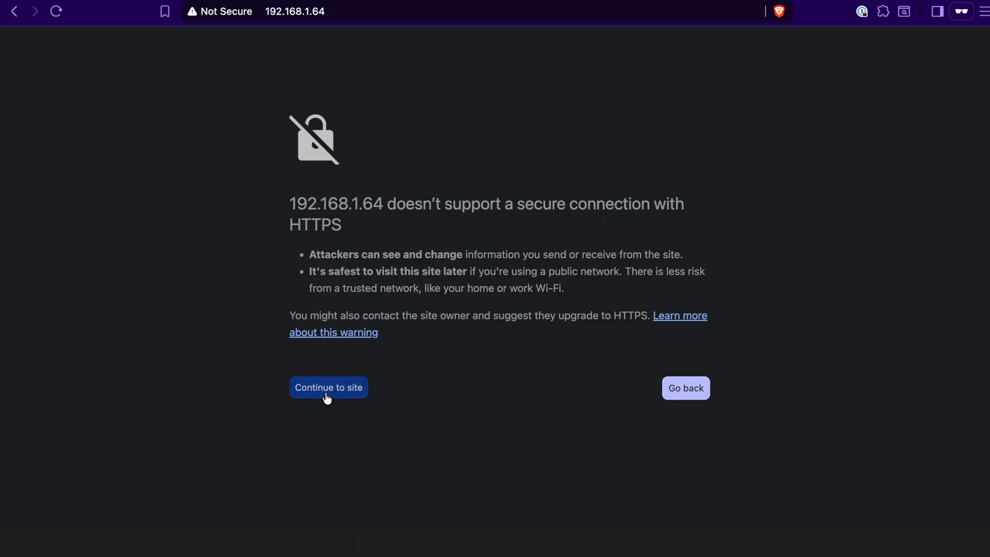
# Proceed past Brave's insecure-connection warning to the miner dashboard at 192.168.1.64
pyautogui.click(328, 387)
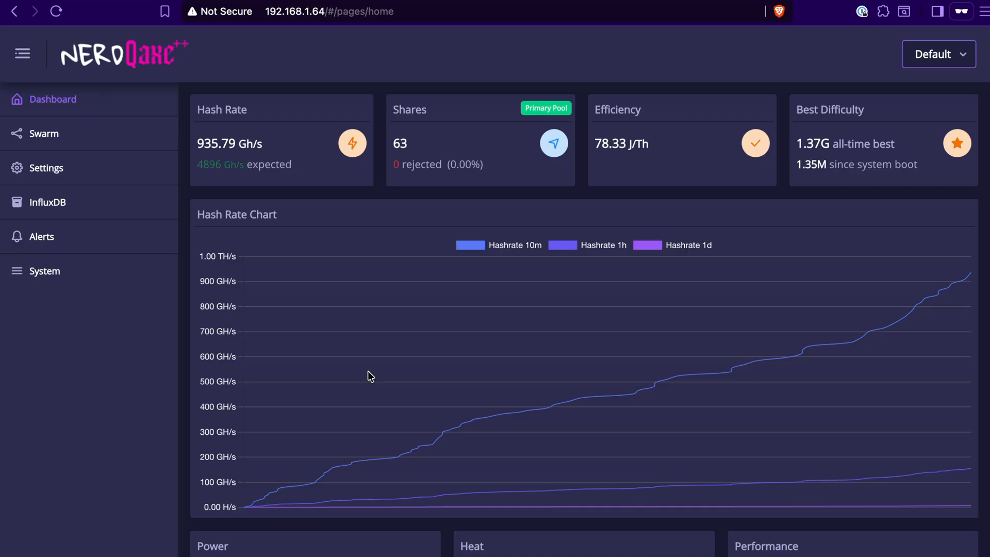
pyautogui.moveTo(693, 181)
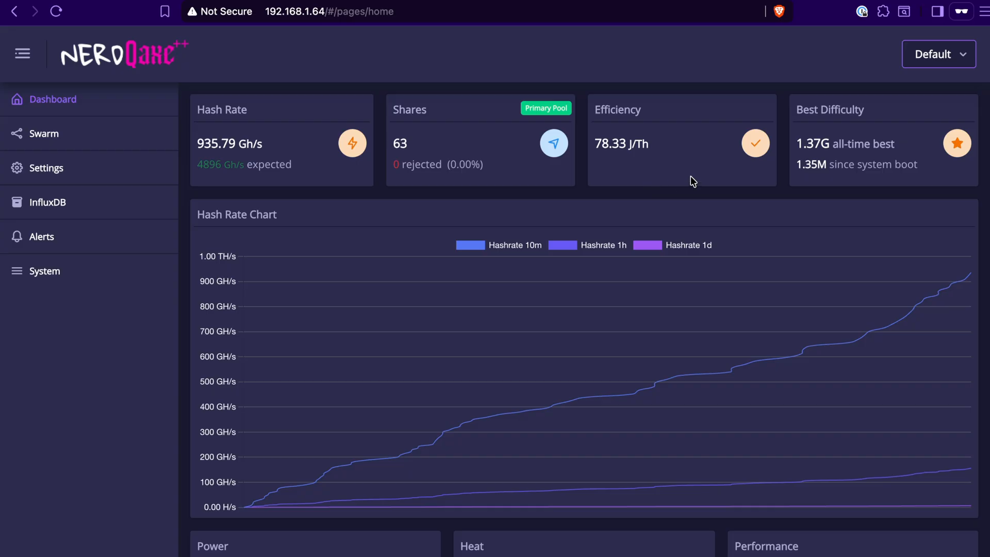
pyautogui.moveTo(259, 509)
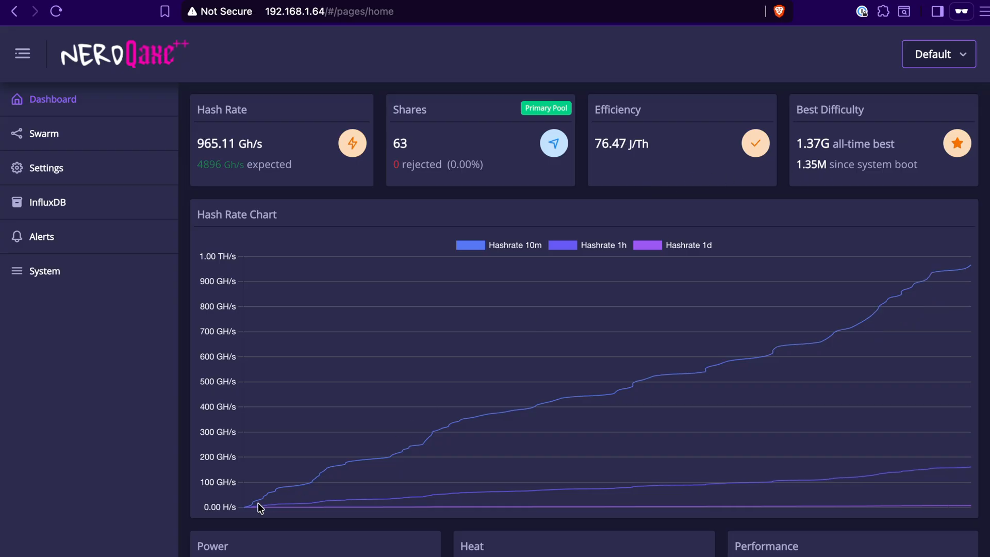
pyautogui.moveTo(893, 292)
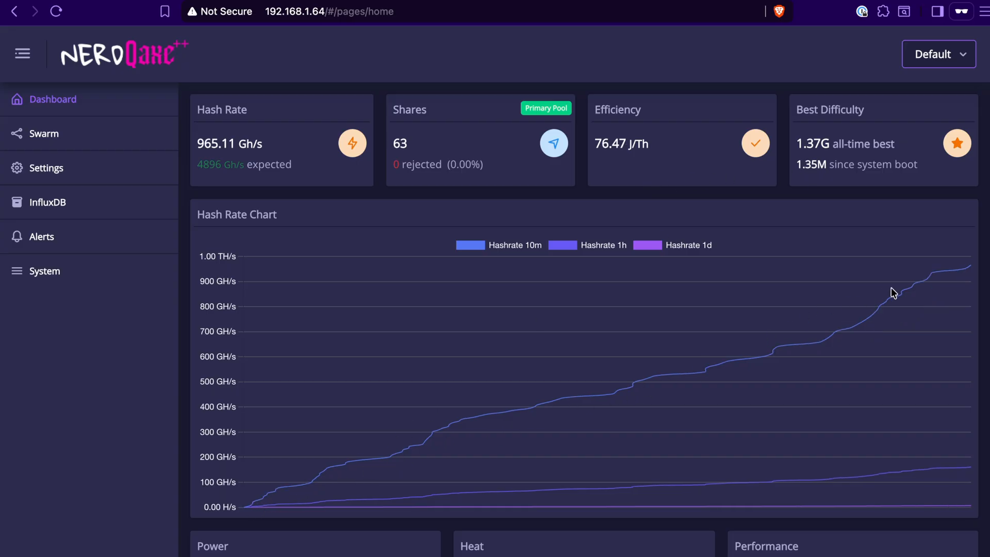
pyautogui.moveTo(941, 277)
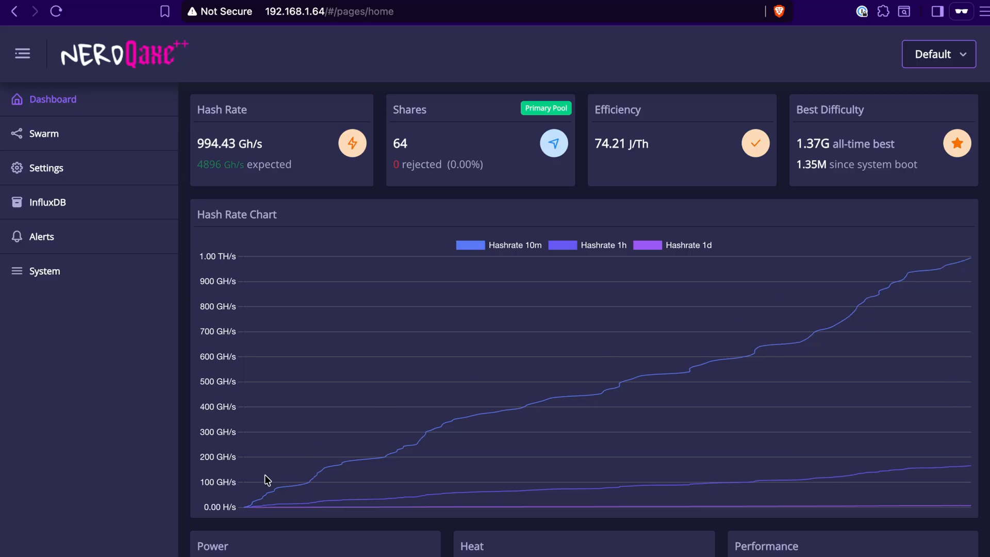
pyautogui.moveTo(960, 265)
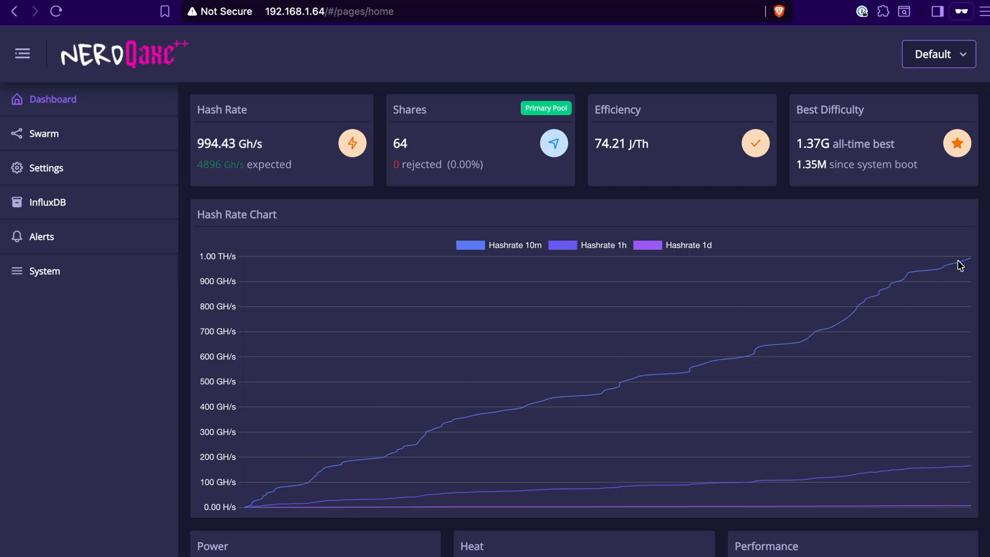
pyautogui.scroll(-3)
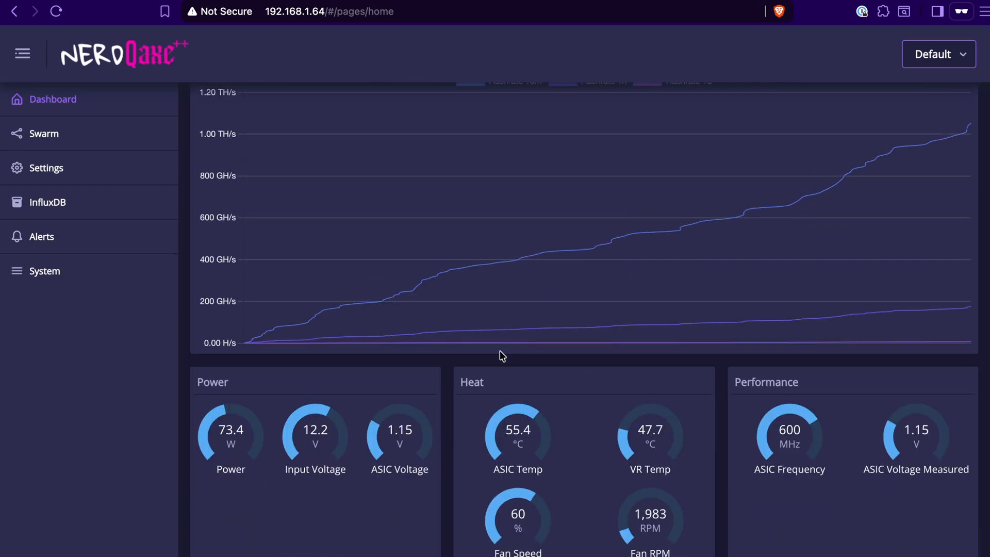
# Review the Power, Heat, Performance and Pool panels, then go to Settings
pyautogui.scroll(-3)
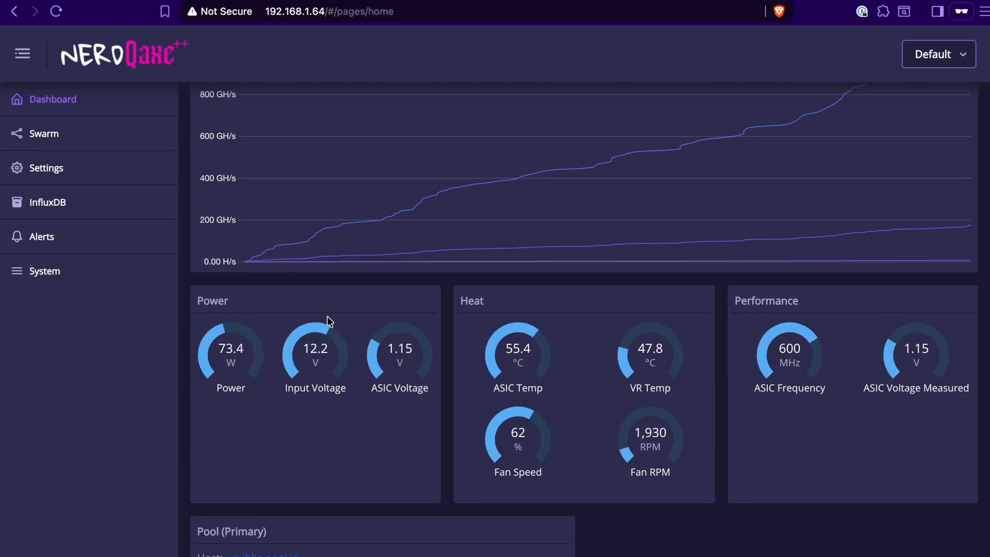
pyautogui.moveTo(525, 340)
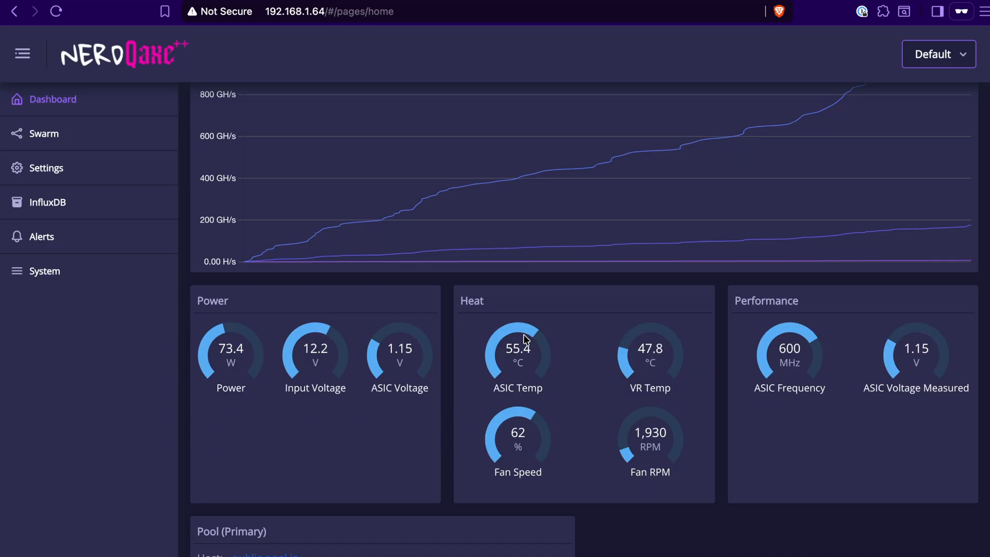
pyautogui.moveTo(696, 436)
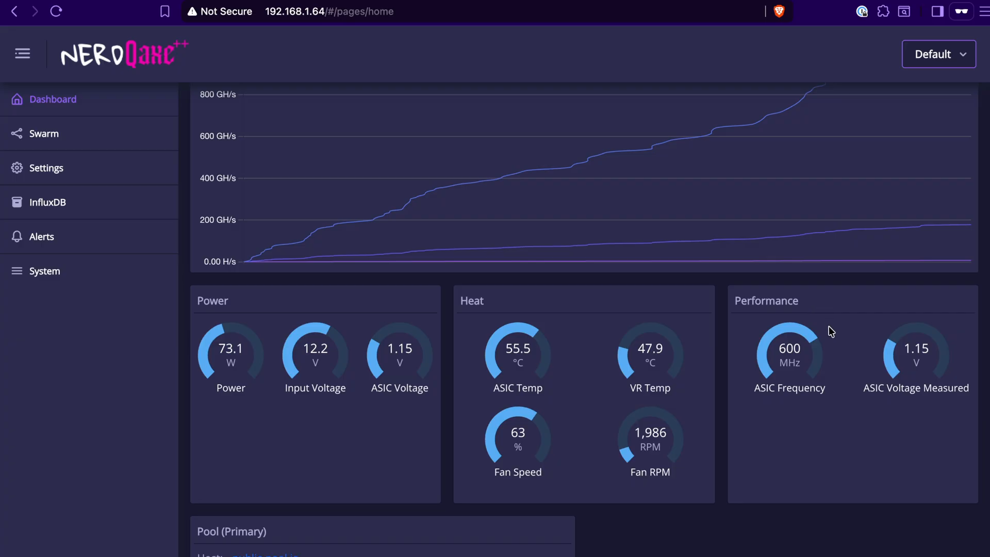
pyautogui.moveTo(796, 399)
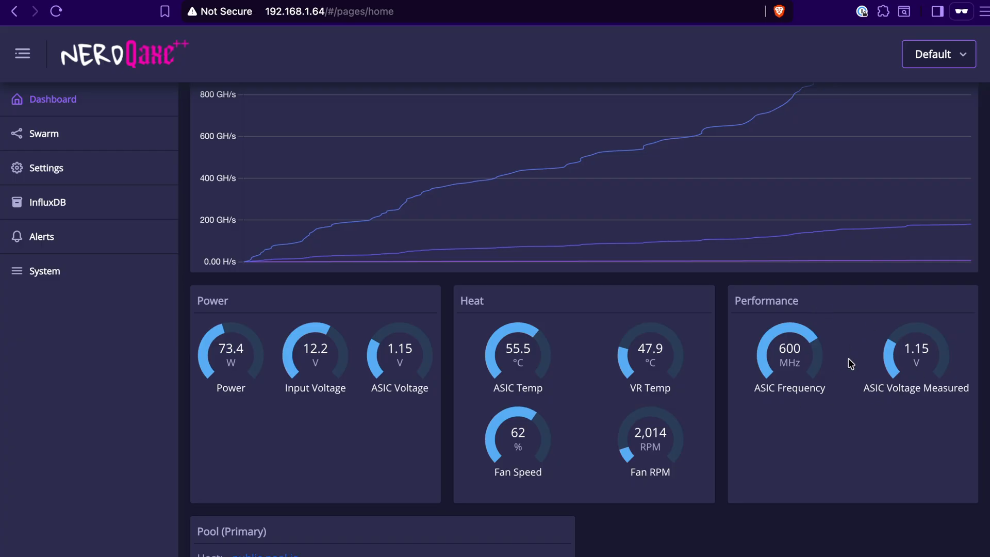
pyautogui.scroll(-3)
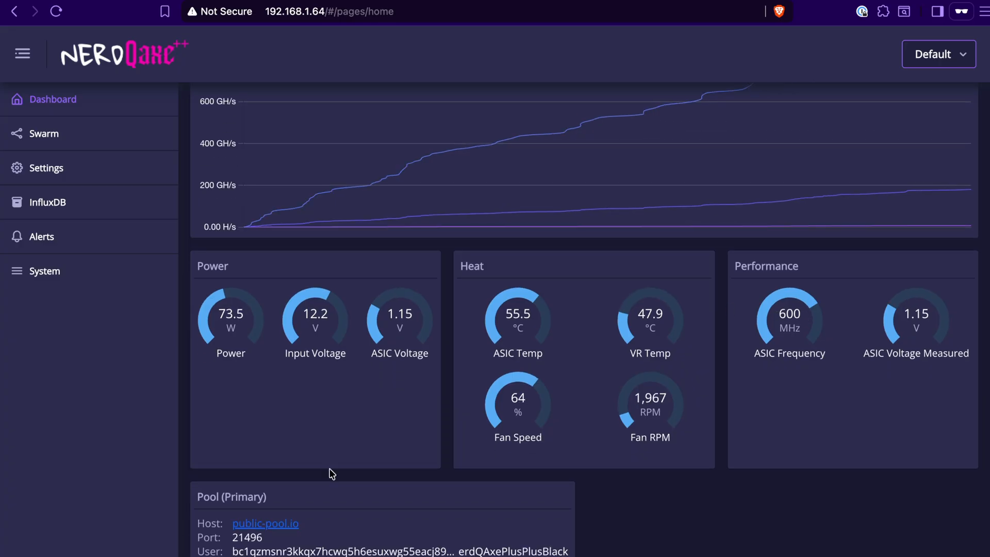
pyautogui.moveTo(397, 517)
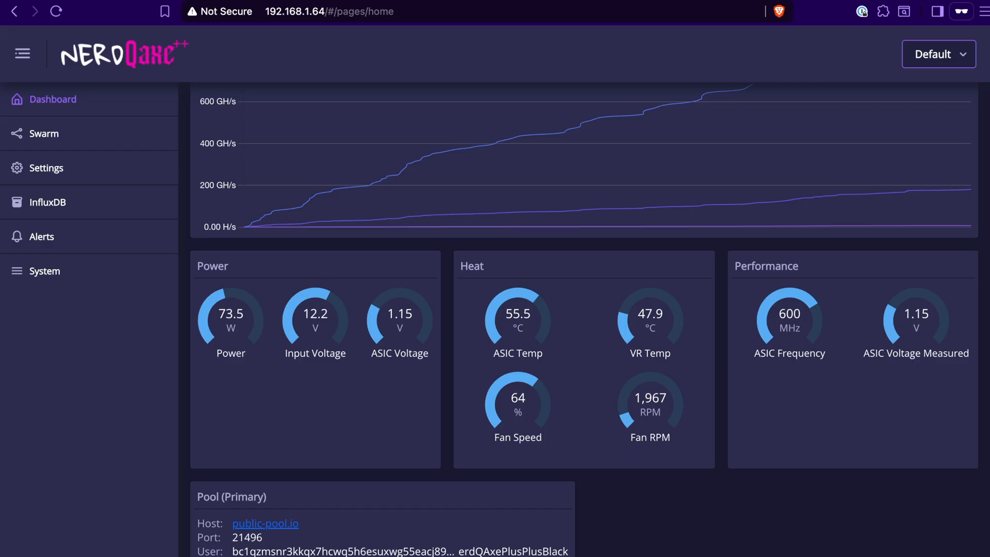
pyautogui.moveTo(105, 203)
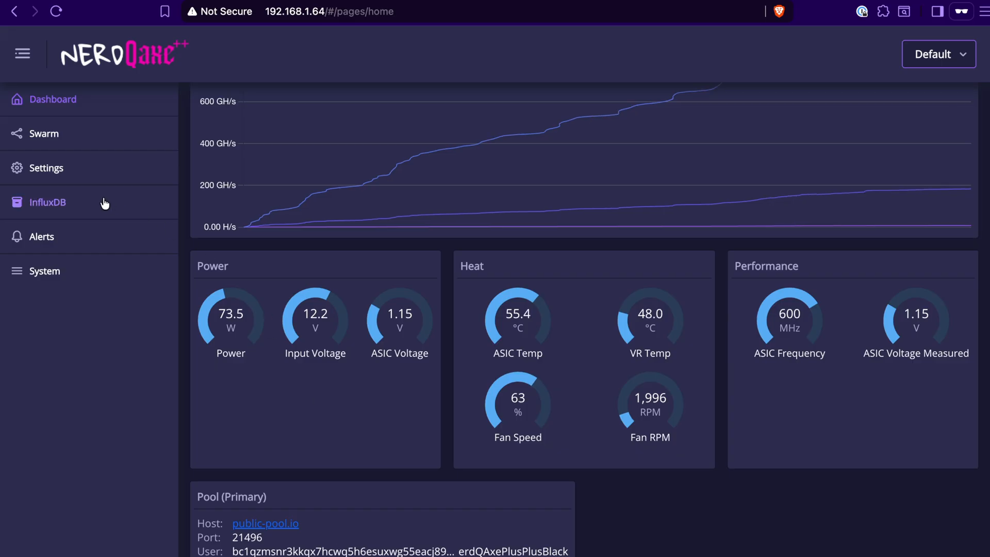
pyautogui.moveTo(45, 169)
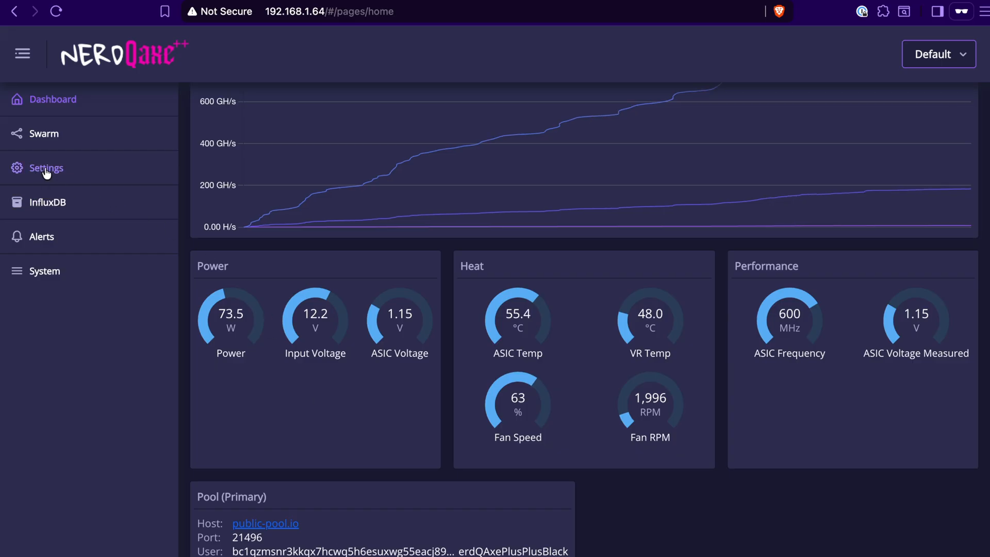
pyautogui.click(45, 167)
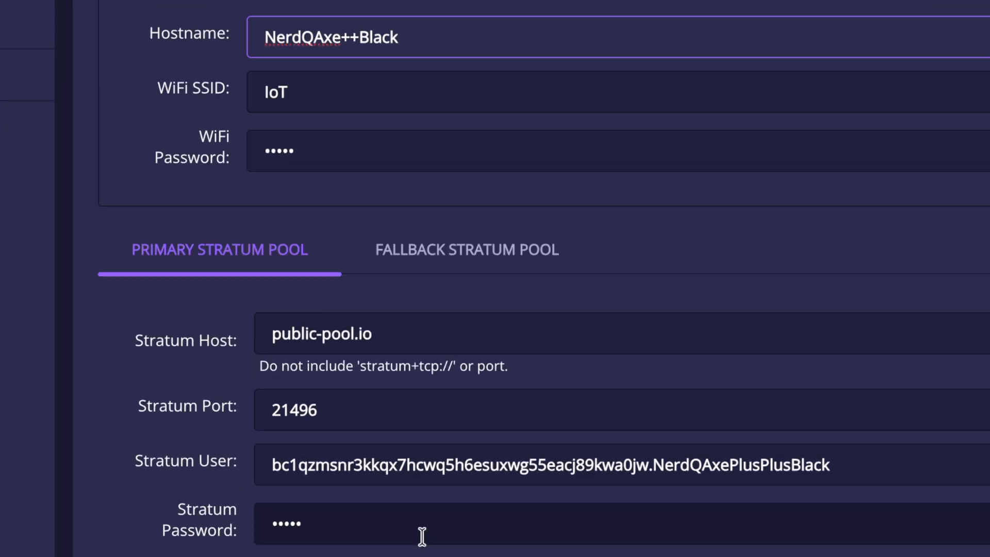
pyautogui.scroll(-3)
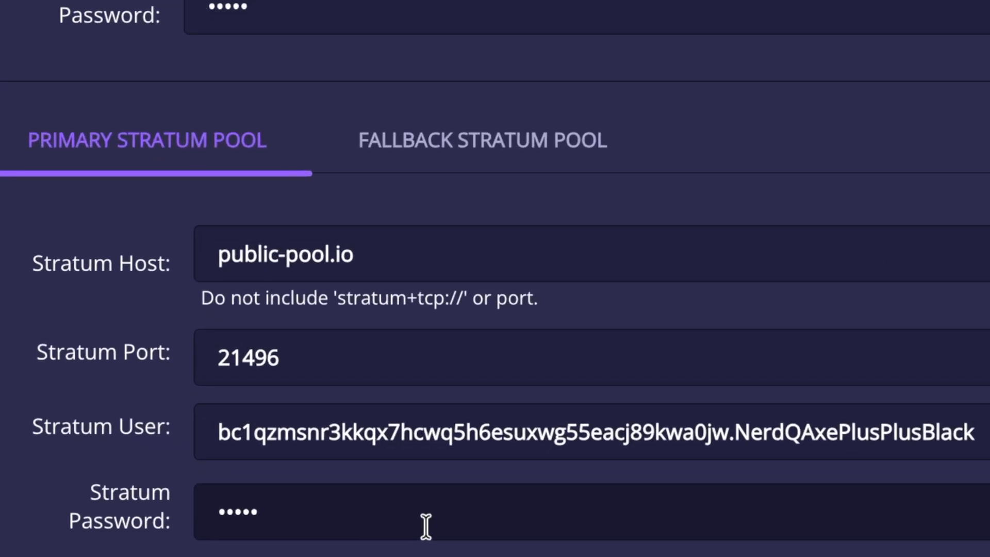
pyautogui.doubleClick(284, 254)
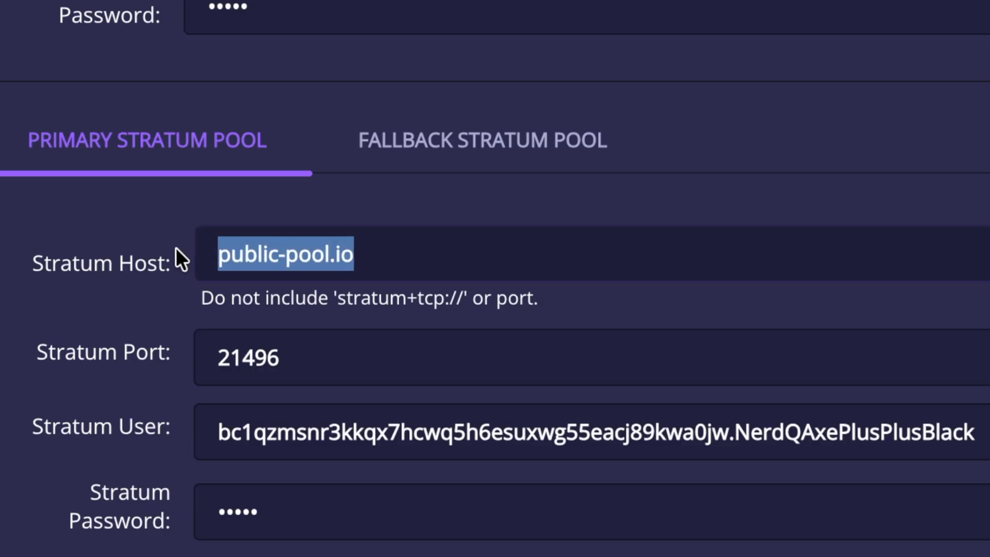
pyautogui.click(405, 254)
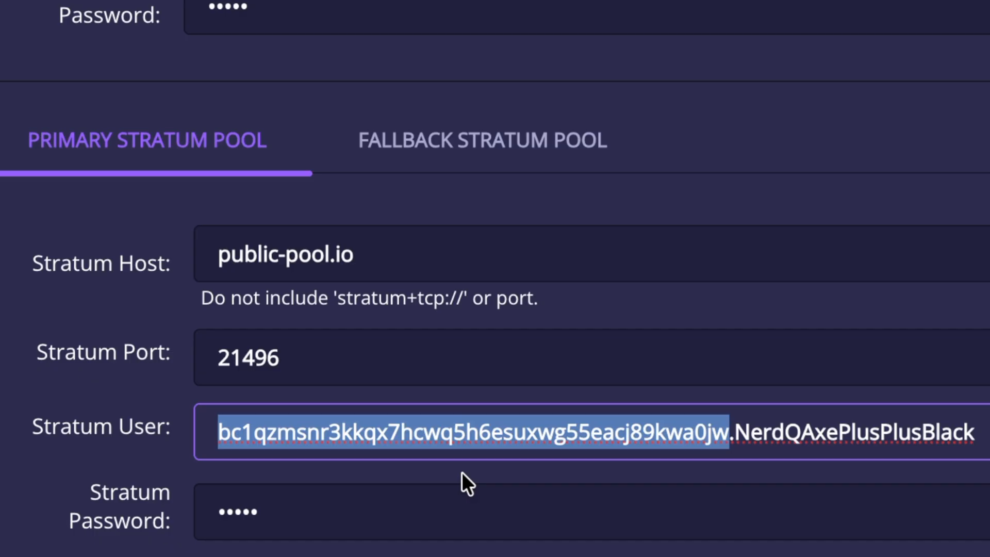
pyautogui.moveTo(523, 477)
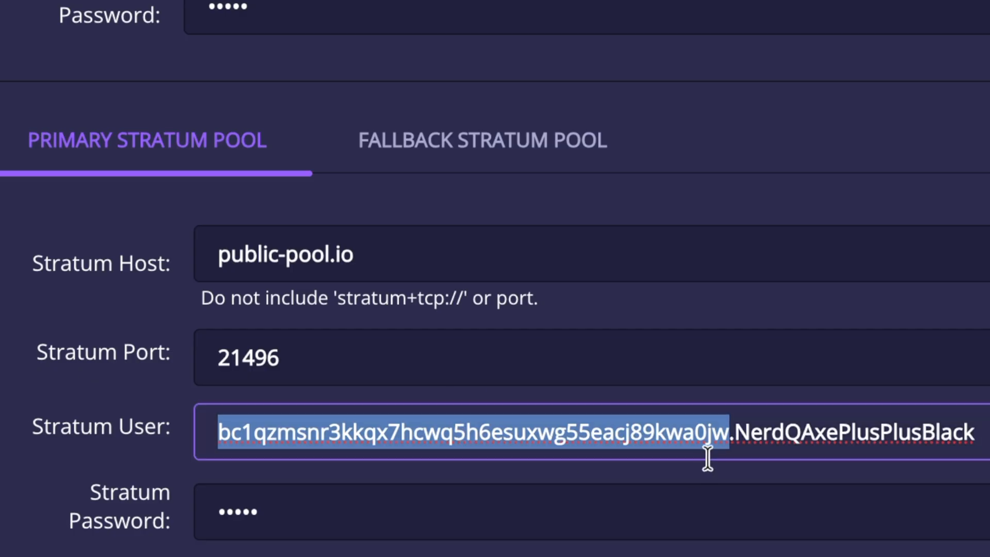
pyautogui.click(730, 433)
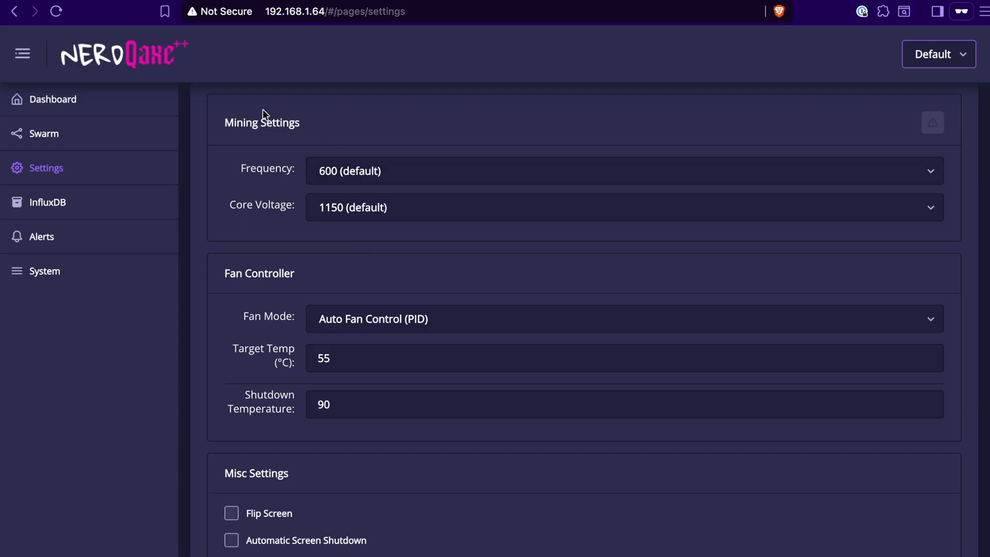
pyautogui.moveTo(360, 159)
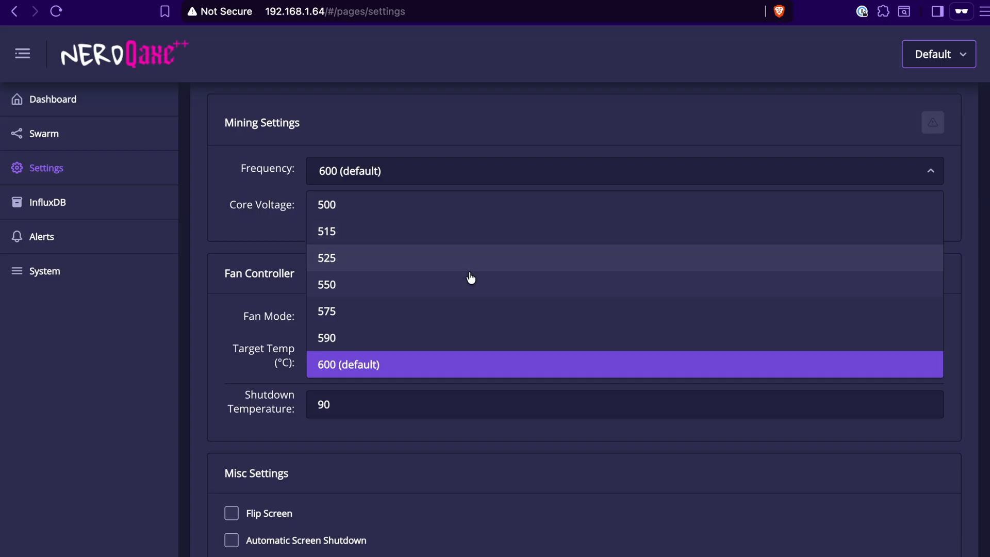
pyautogui.moveTo(403, 287)
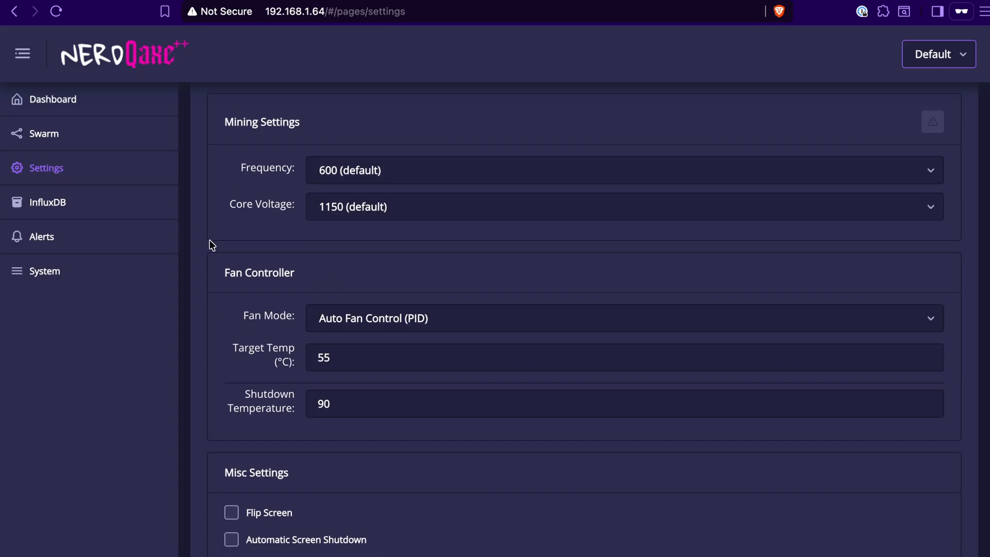
# Enable custom mining values and enter a Frequency of 650
pyautogui.click(932, 122)
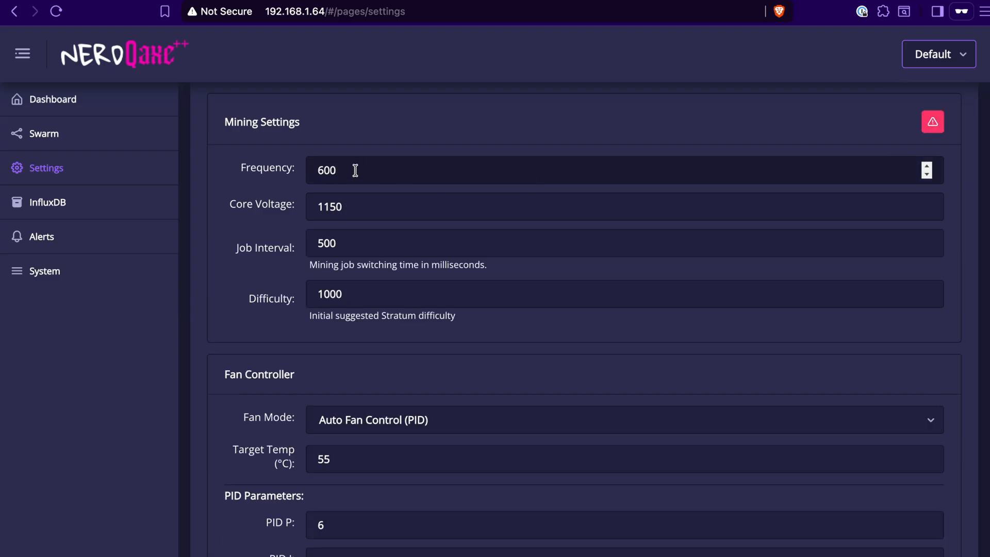
pyautogui.write('65')
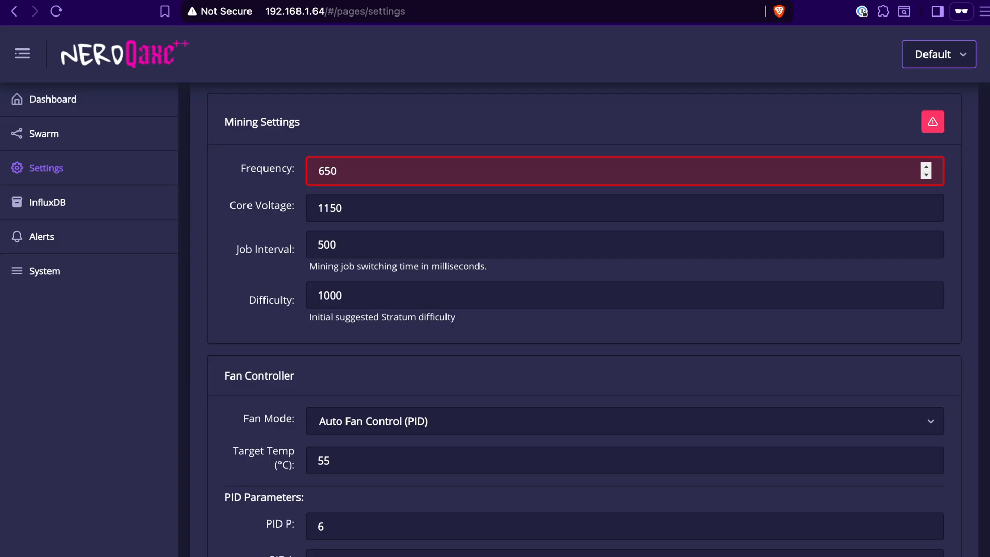
pyautogui.scroll(-3)
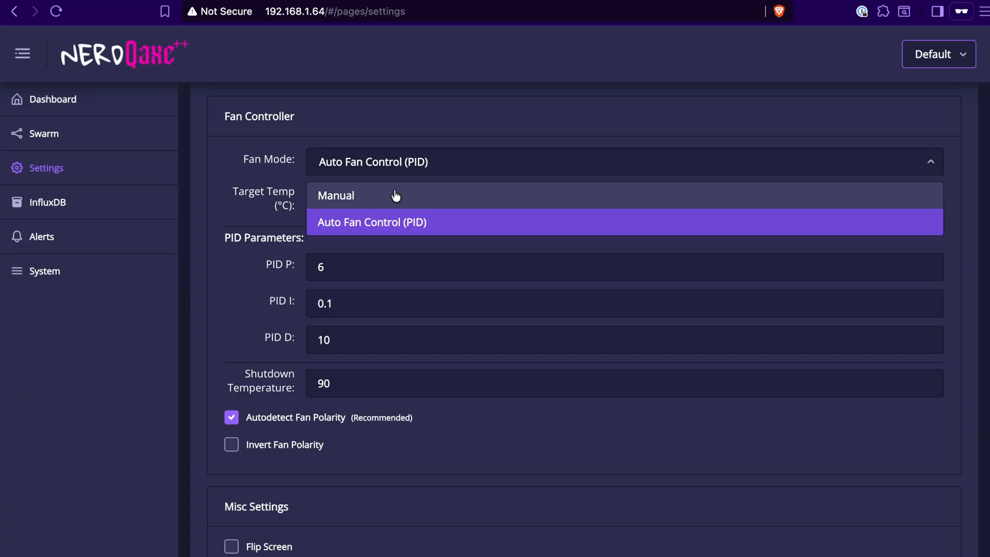
pyautogui.click(335, 195)
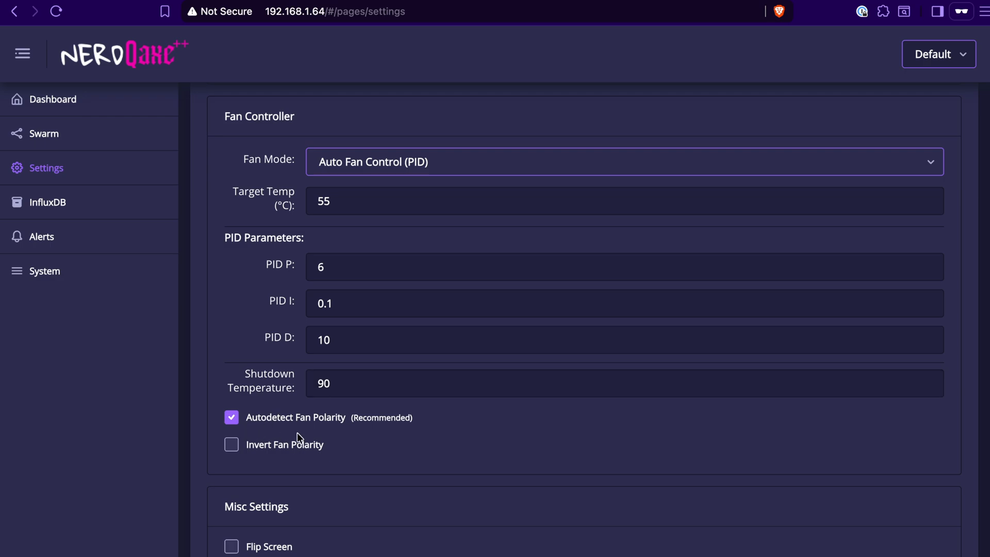
# Scroll past Misc Settings to the firmware v1.0.32-test2 and update panels
pyautogui.scroll(-3)
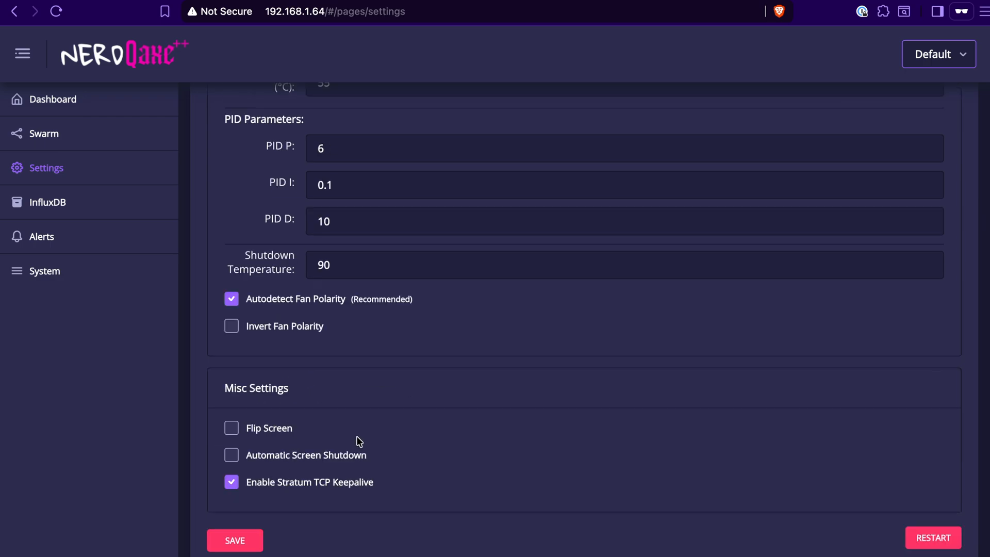
pyautogui.scroll(-3)
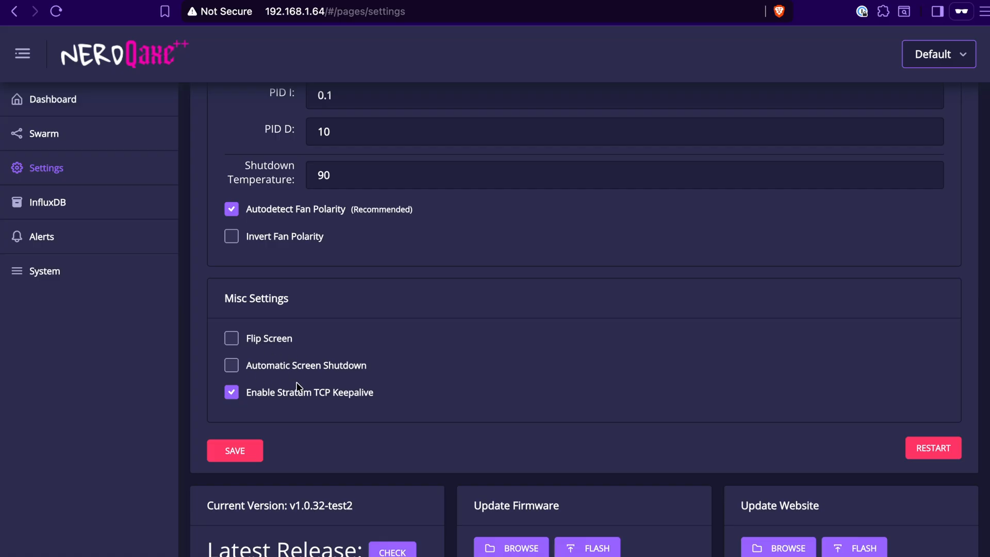
pyautogui.scroll(-3)
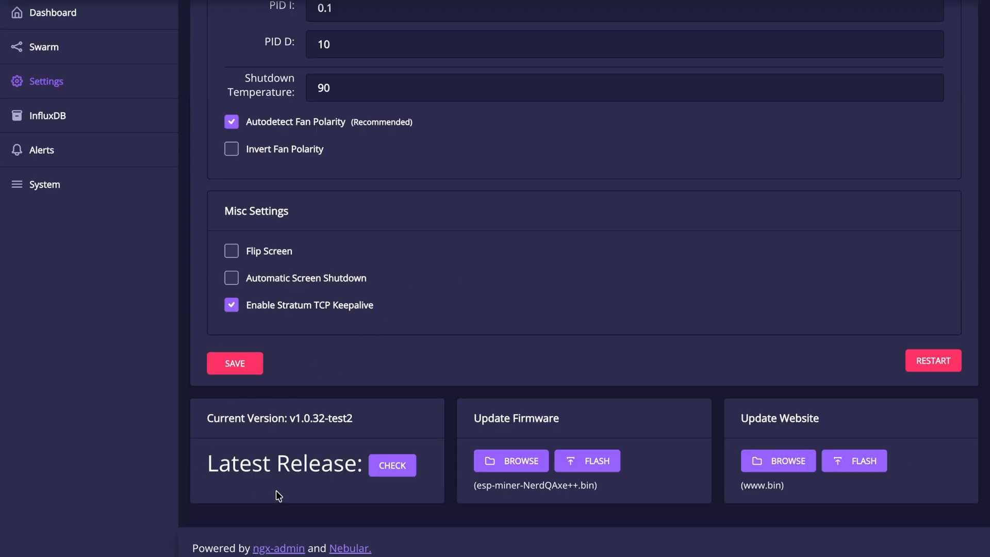
pyautogui.moveTo(324, 501)
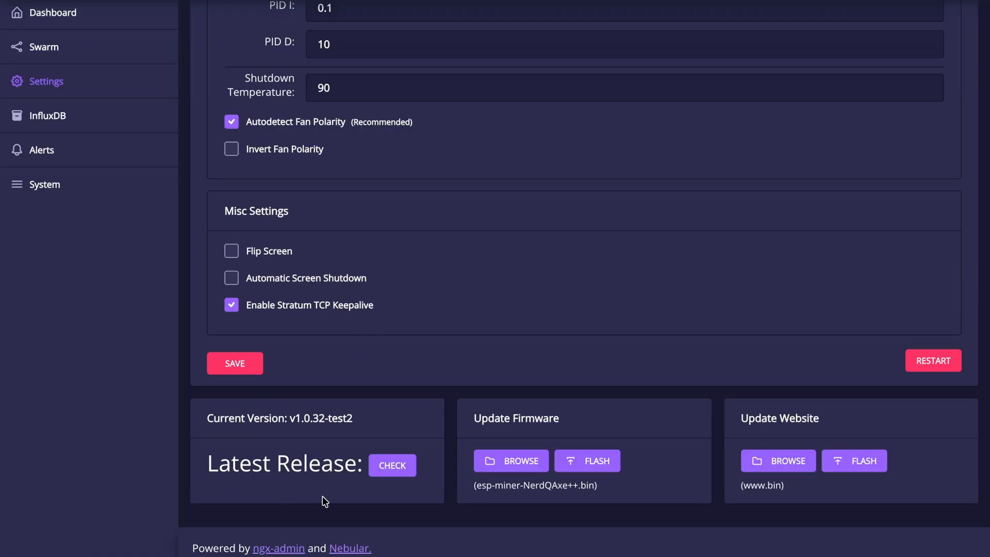
pyautogui.doubleClick(321, 418)
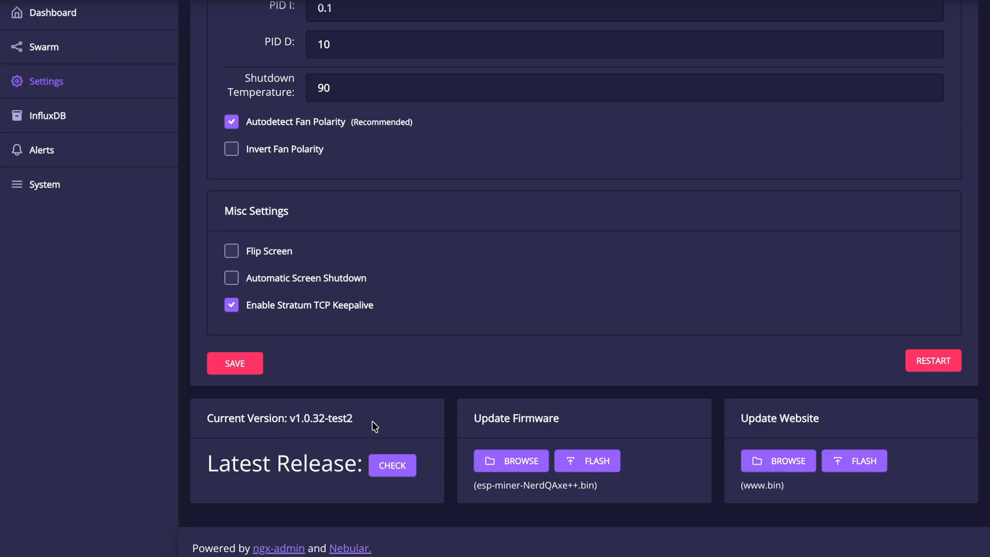
# Check the latest release, which lists v1.0.31 with firmware and website files
pyautogui.click(391, 465)
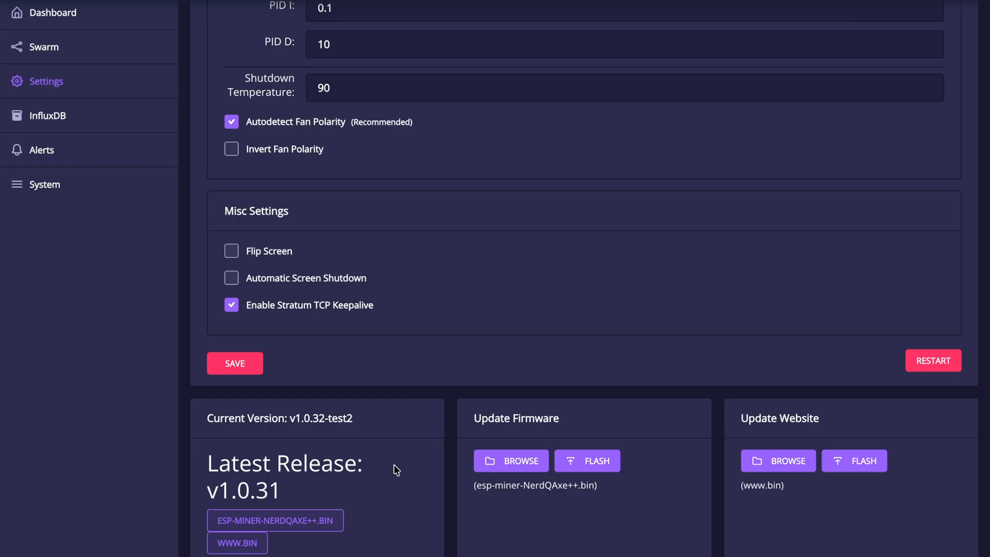
pyautogui.scroll(-3)
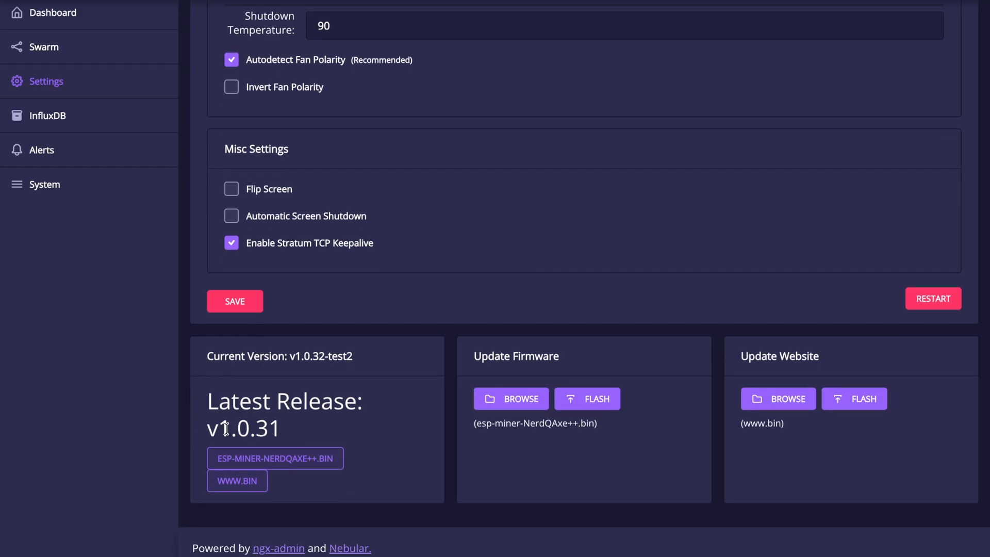
pyautogui.doubleClick(247, 428)
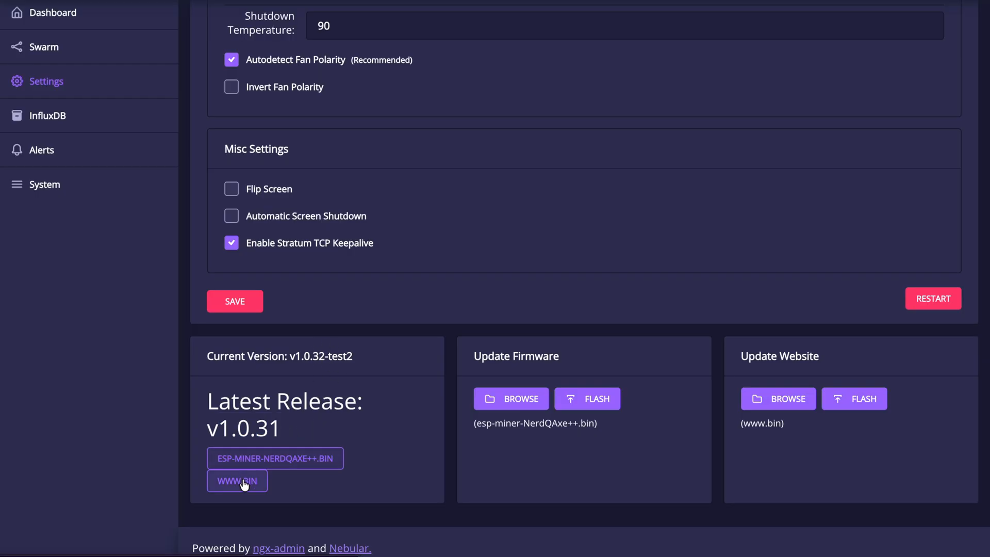
pyautogui.moveTo(511, 399)
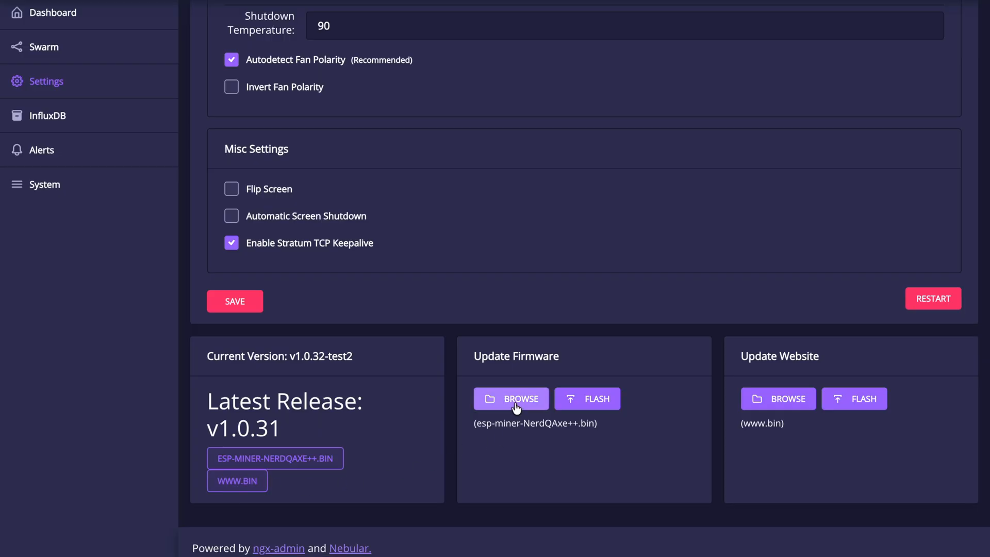
pyautogui.moveTo(587, 398)
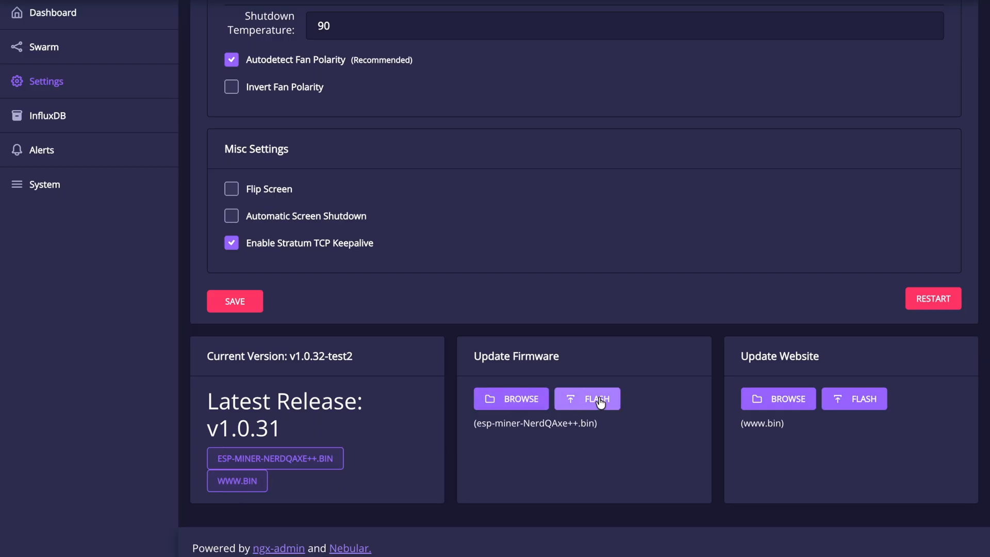
pyautogui.moveTo(778, 399)
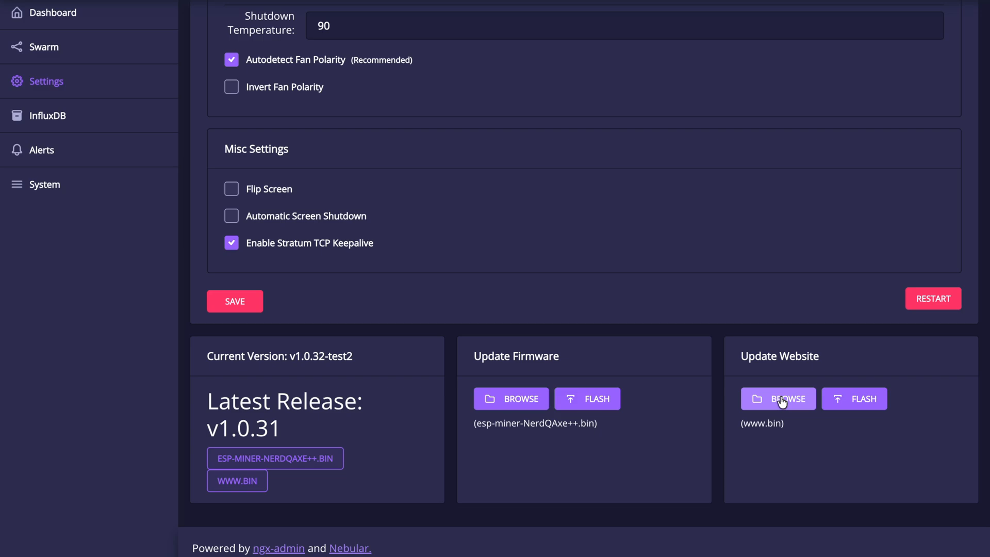
pyautogui.moveTo(860, 402)
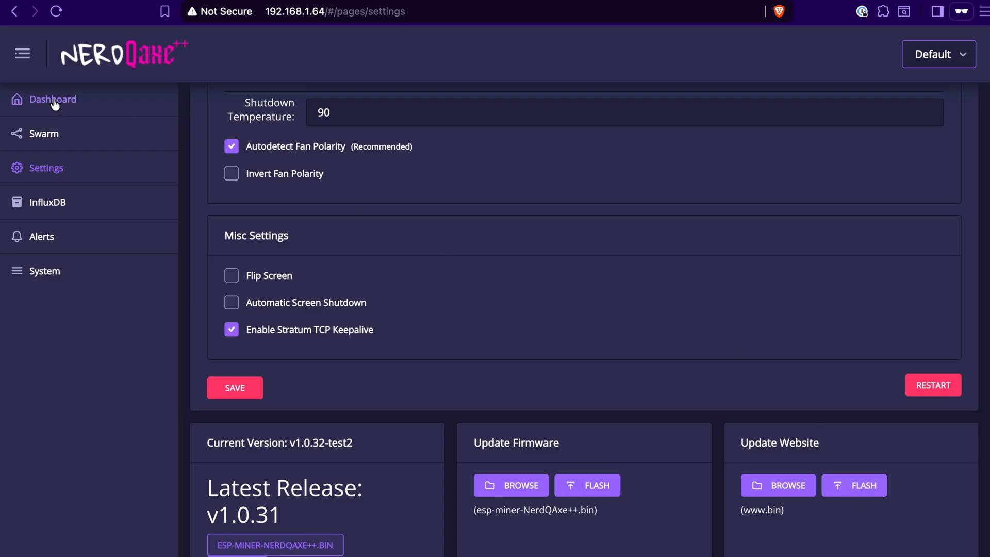
# Return to the Dashboard and scroll down to the Power, Heat and Performance gauges
pyautogui.click(53, 99)
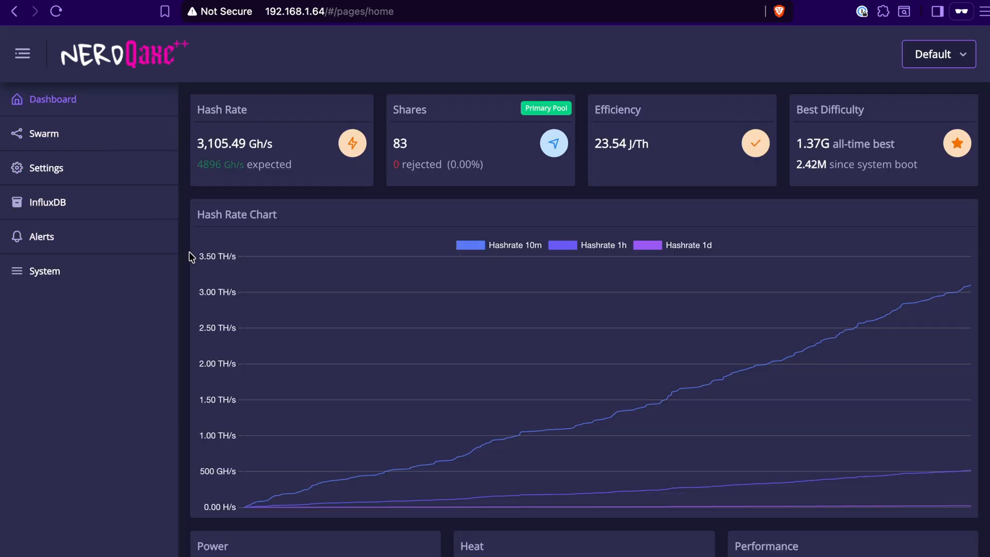
pyautogui.moveTo(867, 299)
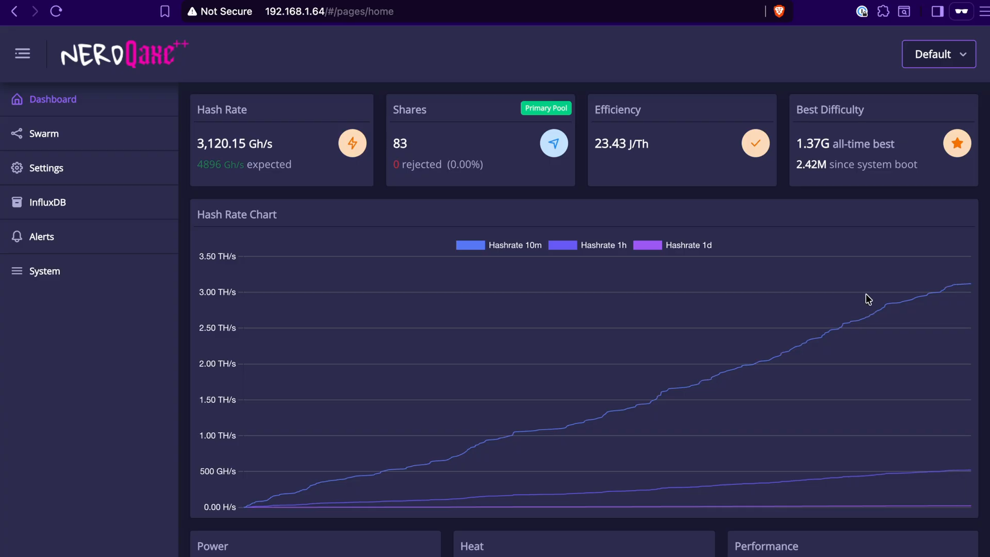
pyautogui.scroll(-3)
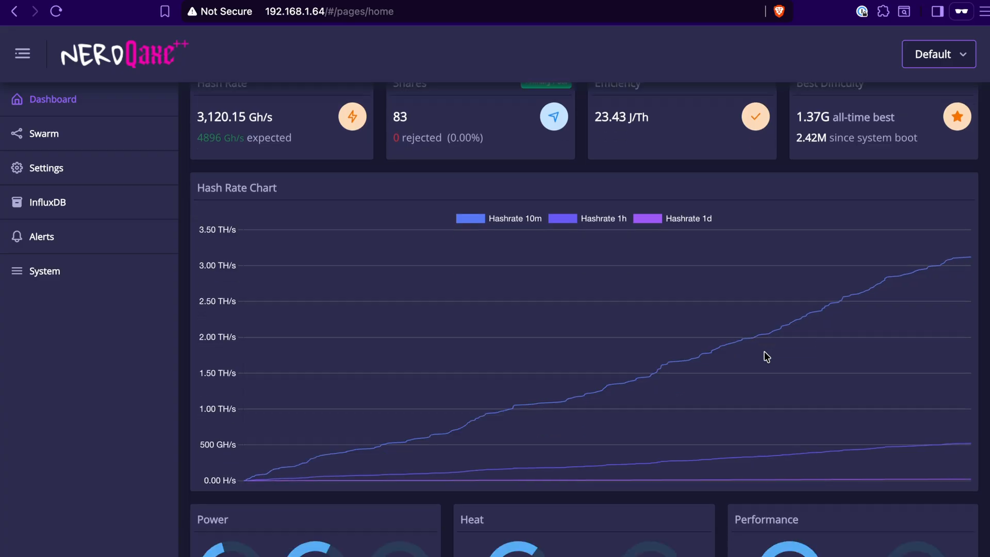
pyautogui.scroll(-3)
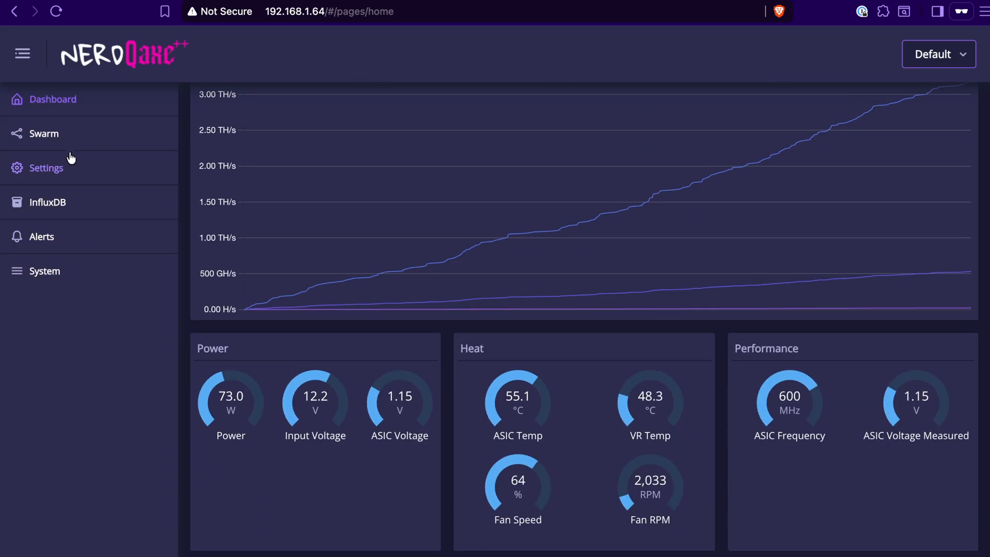
# Open Swarm and scroll through the nine miners totalling about 17.6 TH/s and 367.6 W
pyautogui.click(43, 133)
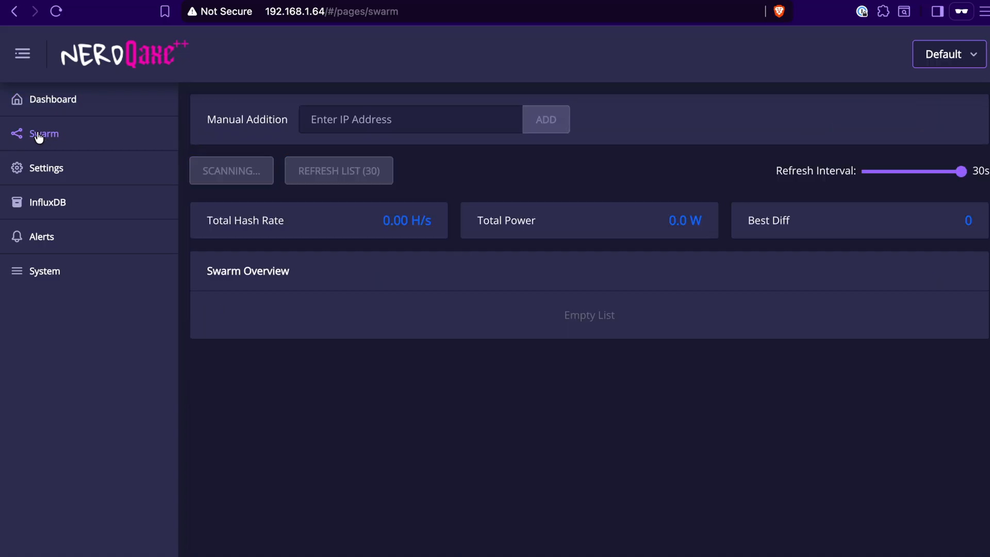
pyautogui.moveTo(194, 211)
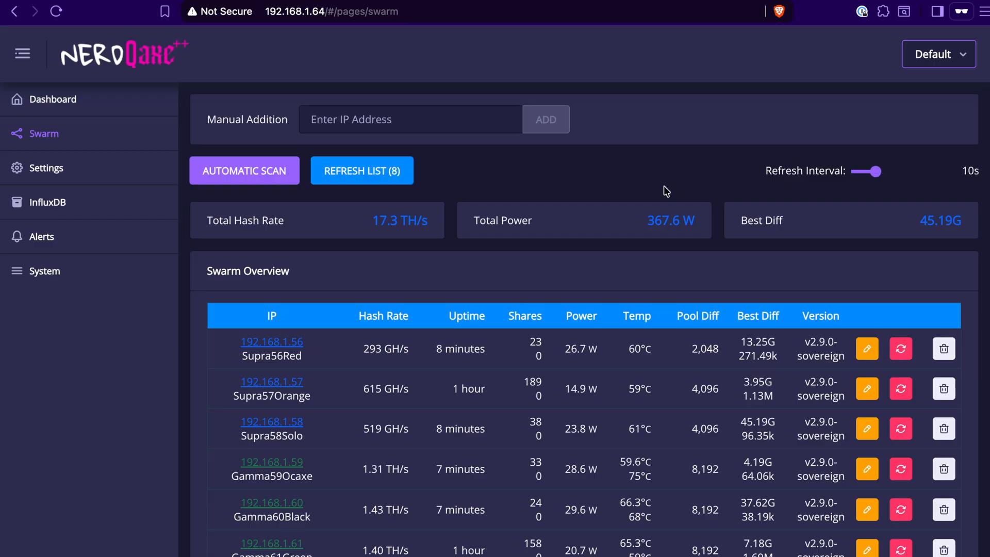
pyautogui.scroll(-3)
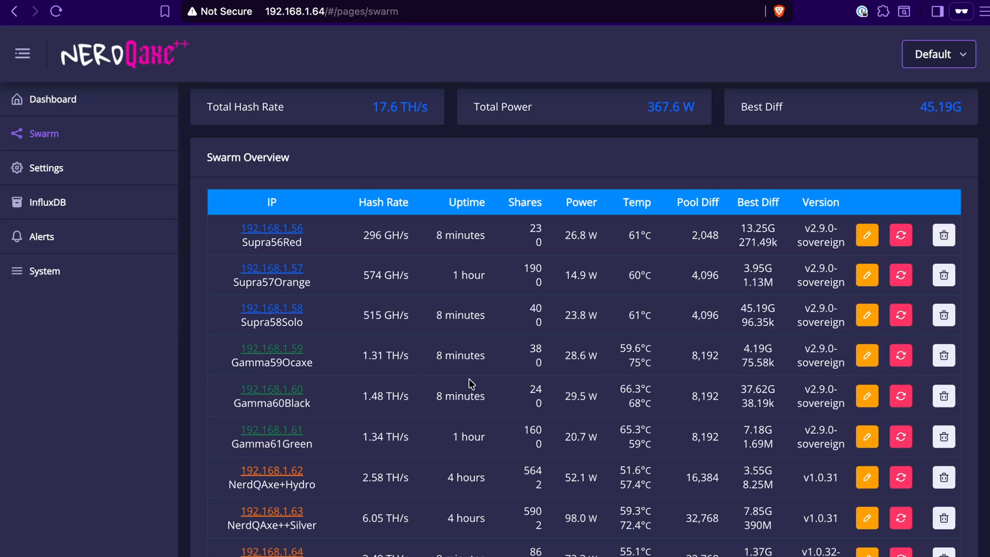
pyautogui.moveTo(487, 383)
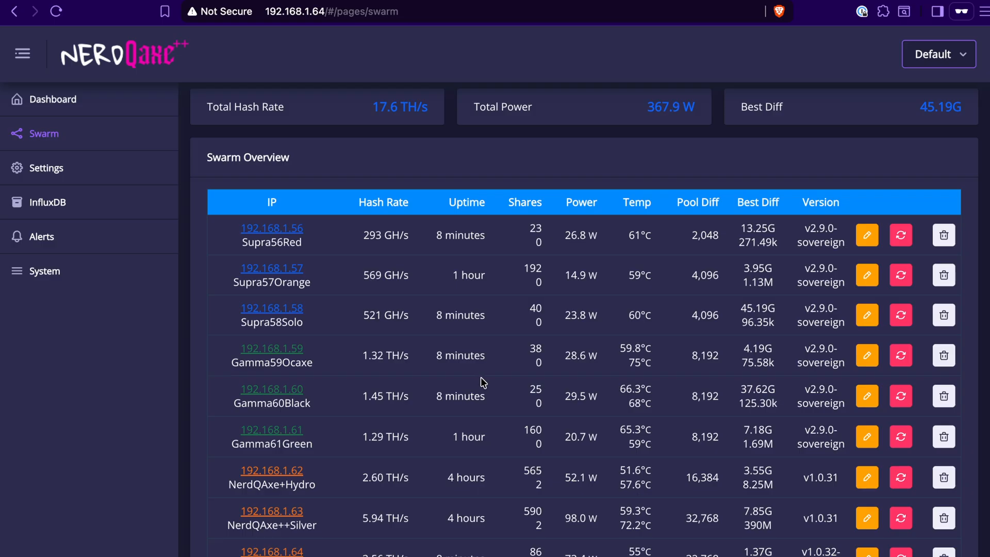
pyautogui.moveTo(44, 202)
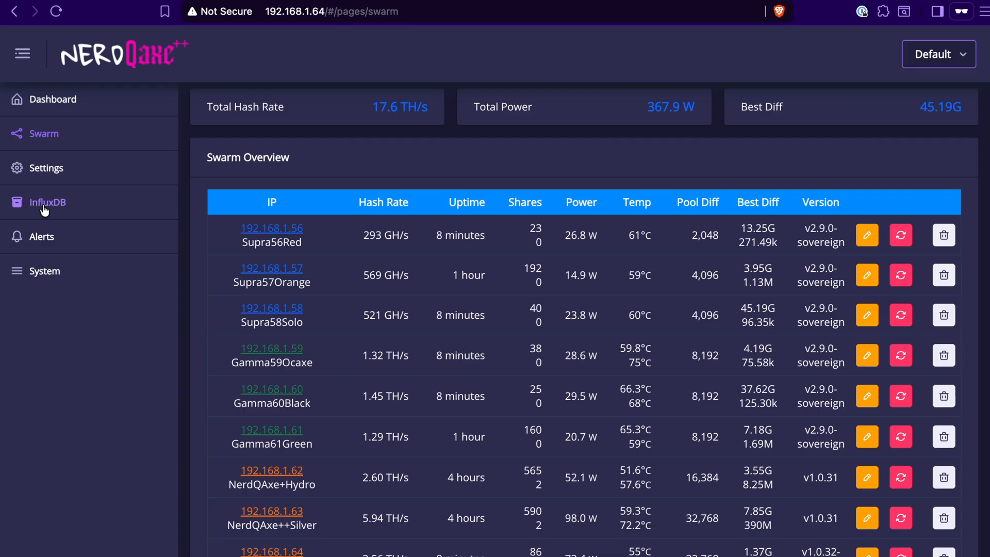
# Open the InfluxDB page showing logging disabled, port 8086 and org nerdqaxeplus
pyautogui.click(46, 202)
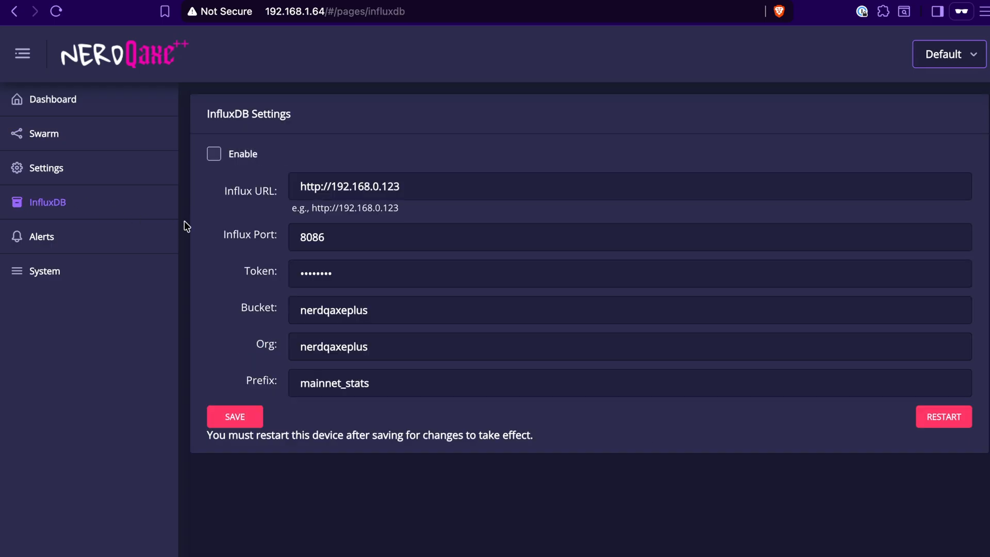
pyautogui.moveTo(146, 100)
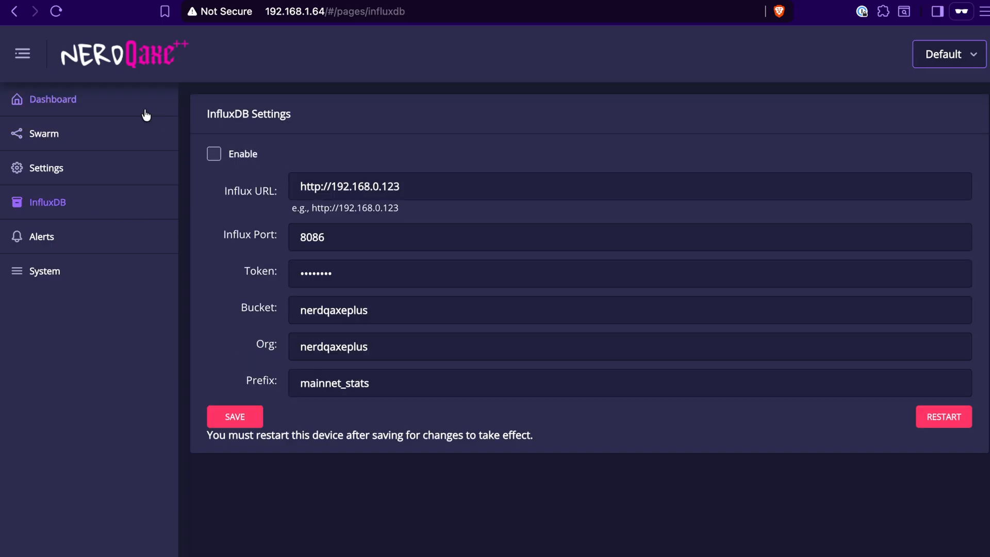
pyautogui.click(54, 99)
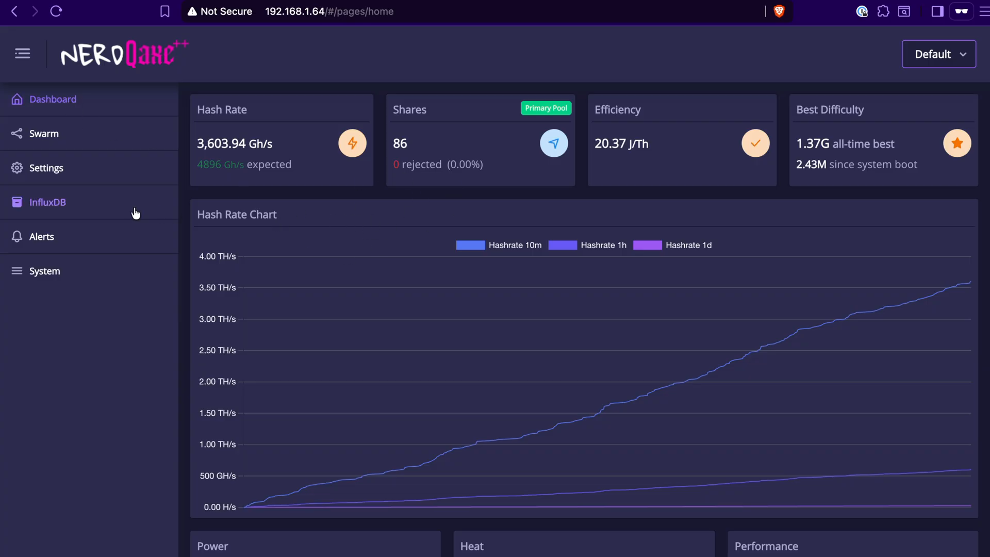
pyautogui.click(47, 202)
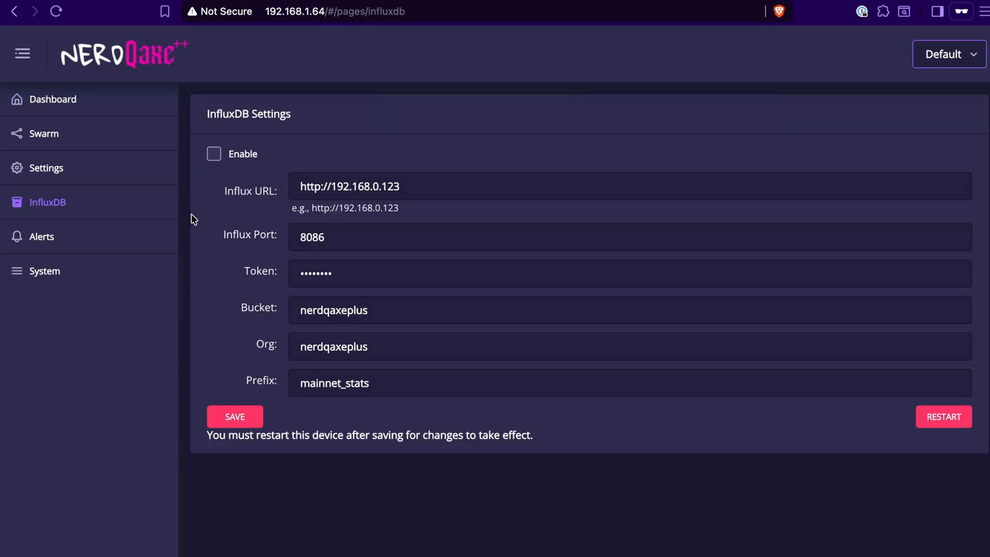
# View the Discord alert webhook panel, then open the System overview page
pyautogui.click(42, 236)
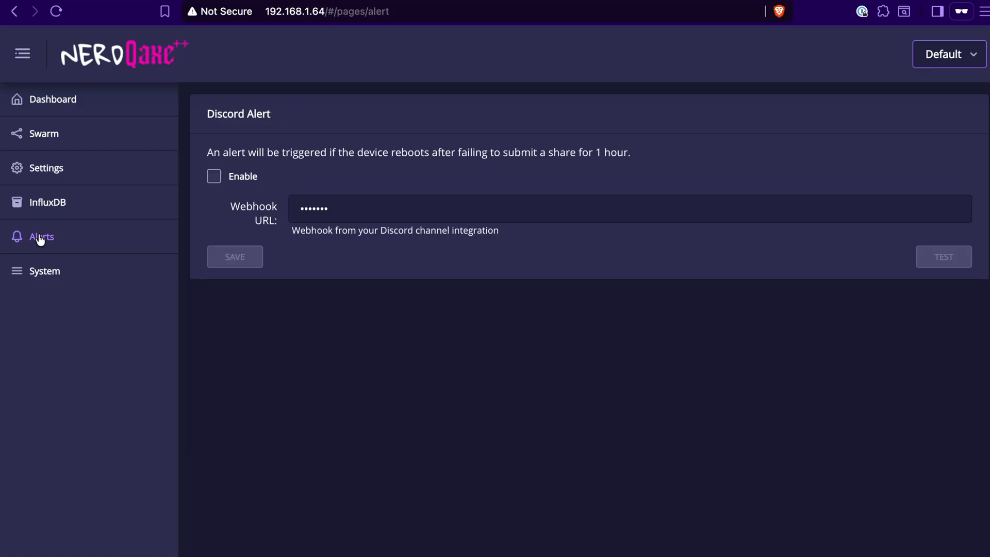
pyautogui.moveTo(257, 247)
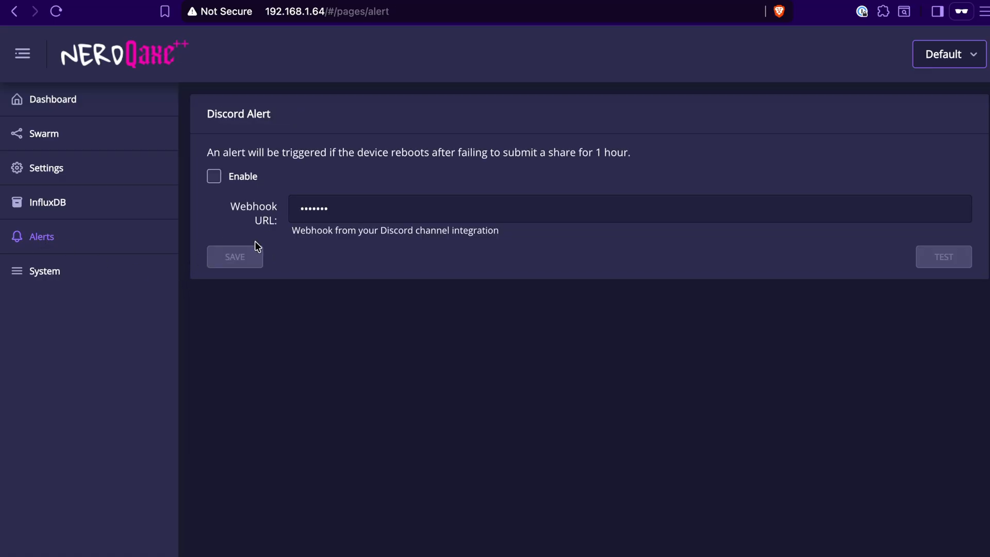
pyautogui.moveTo(416, 155)
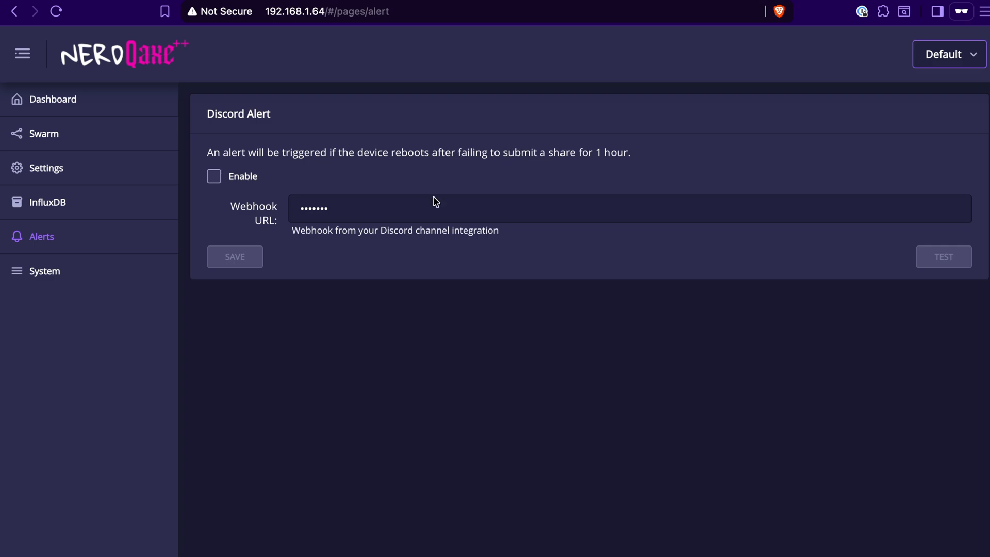
pyautogui.moveTo(378, 251)
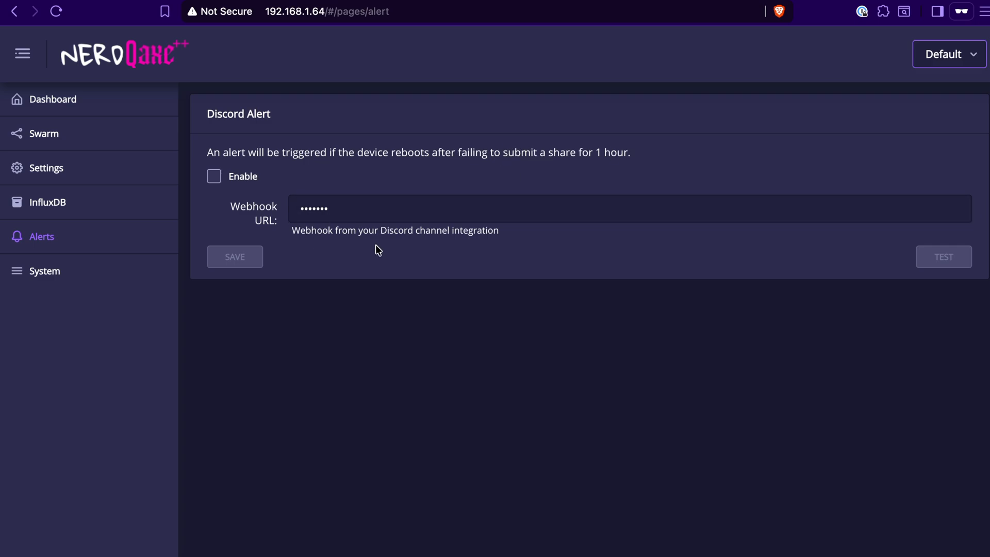
pyautogui.moveTo(407, 241)
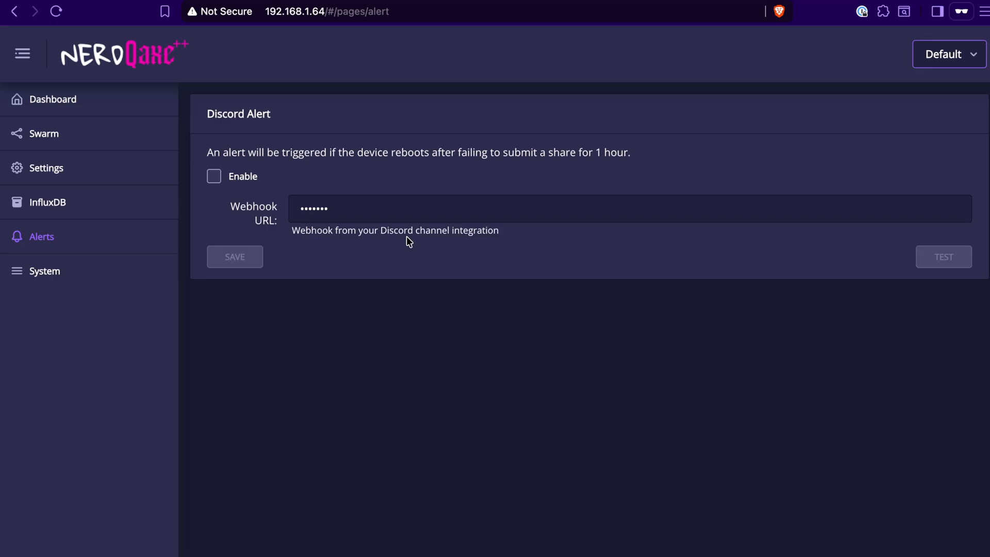
pyautogui.click(44, 271)
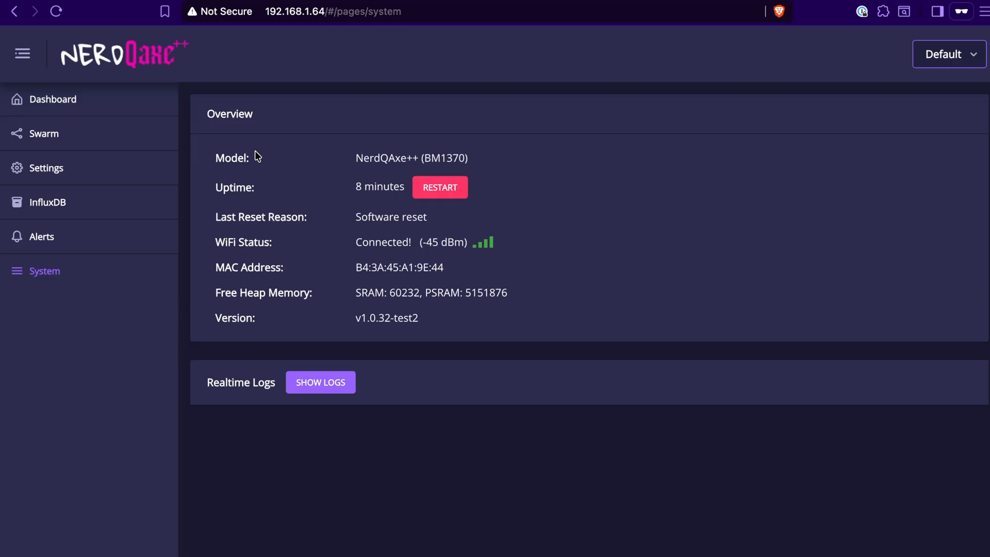
pyautogui.moveTo(385, 201)
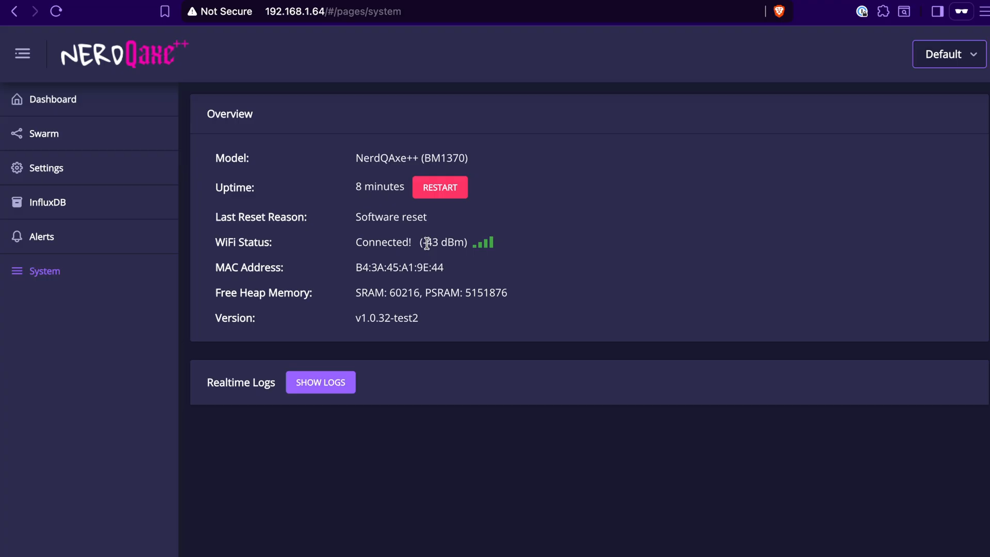
pyautogui.moveTo(496, 265)
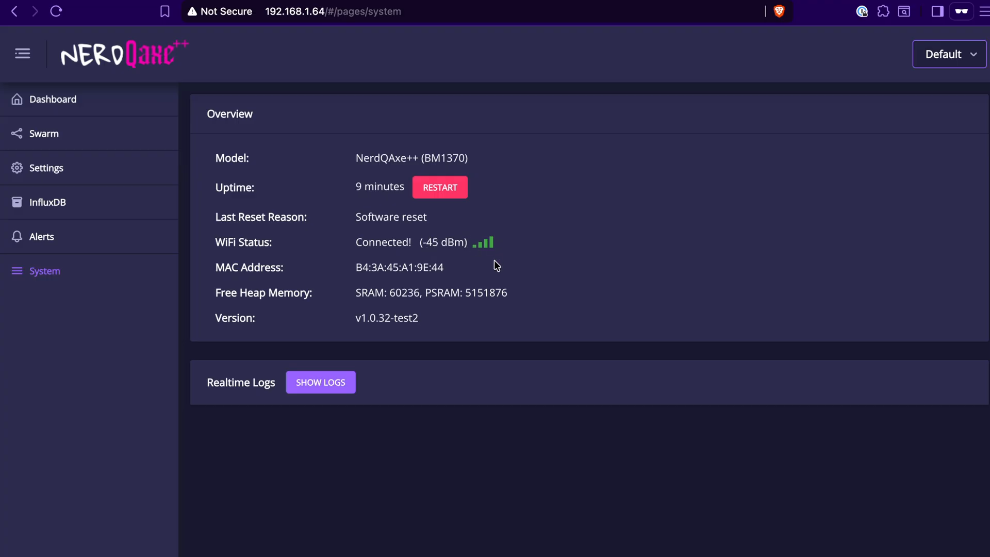
# Return to the Dashboard showing 3,882.48 Gh/s hash rate and 87 shares
pyautogui.click(54, 99)
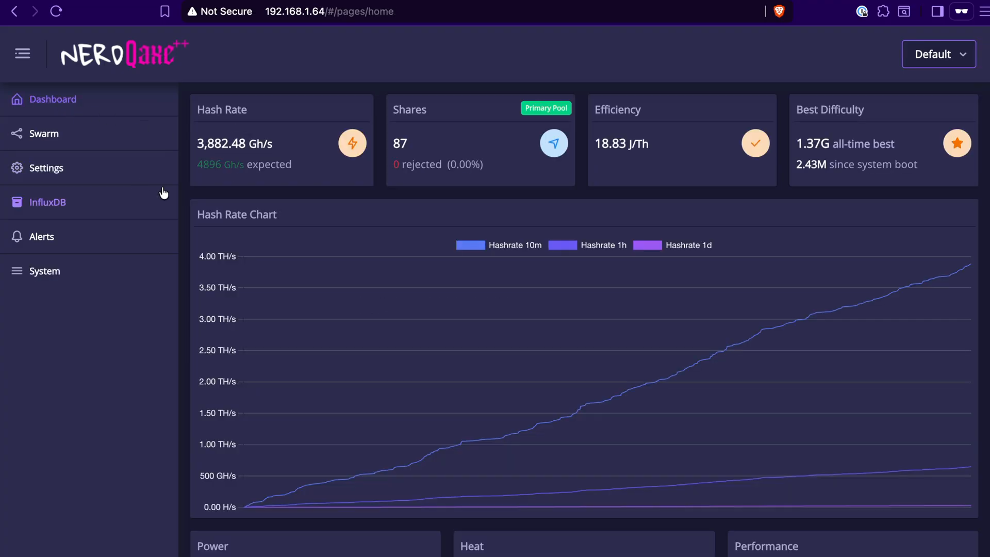
pyautogui.moveTo(183, 199)
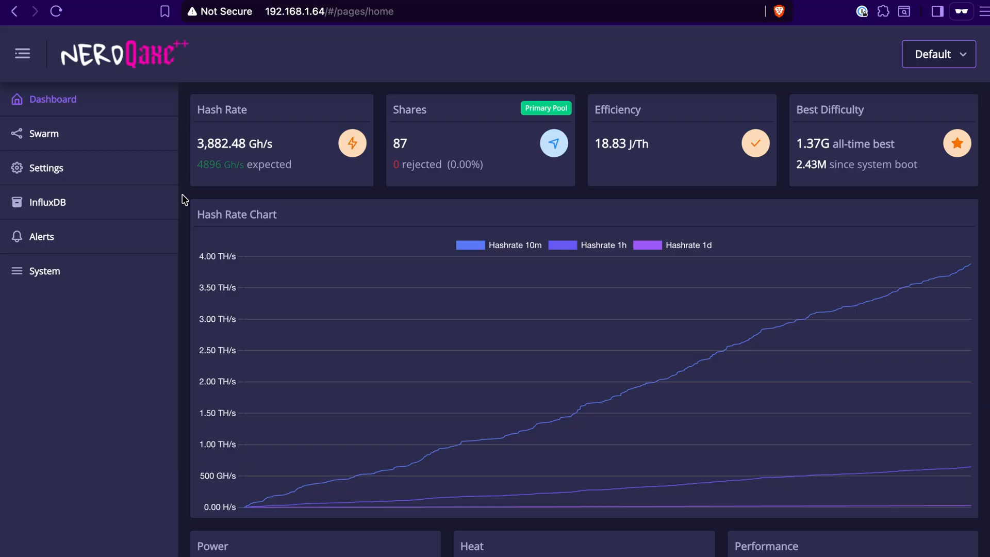